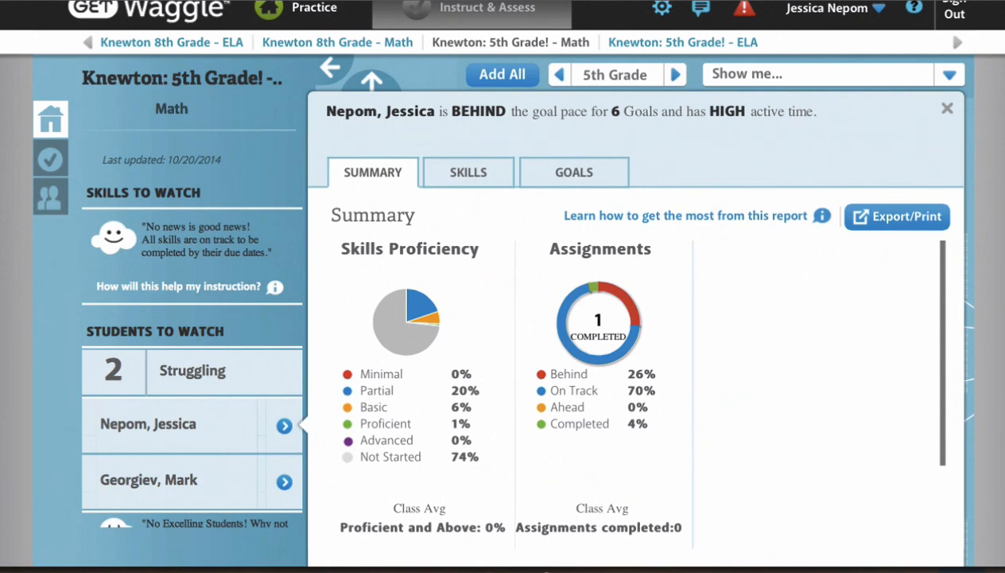
Close the student's progress report to reveal the 5th grade math skill map
click(947, 109)
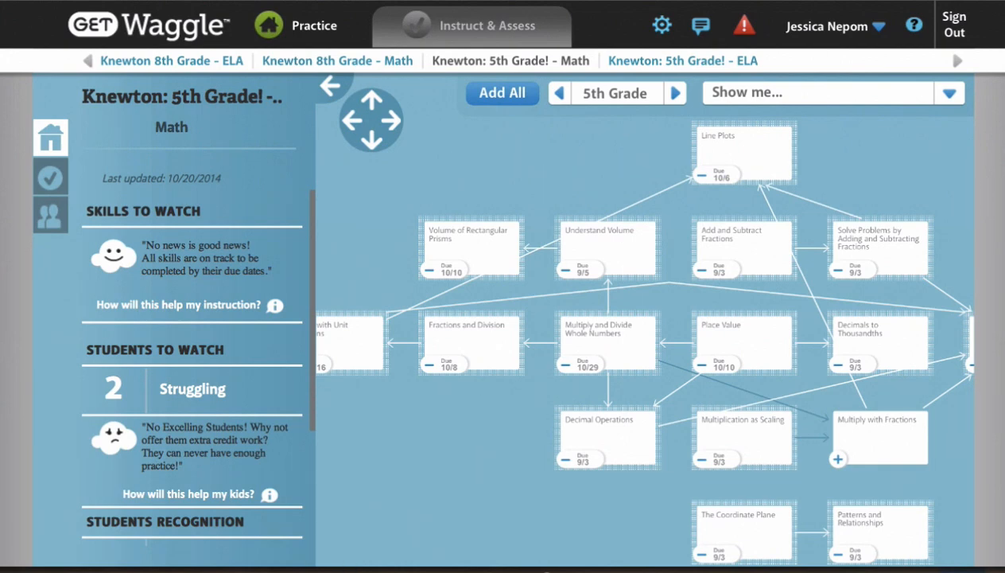
mouse_move(420, 477)
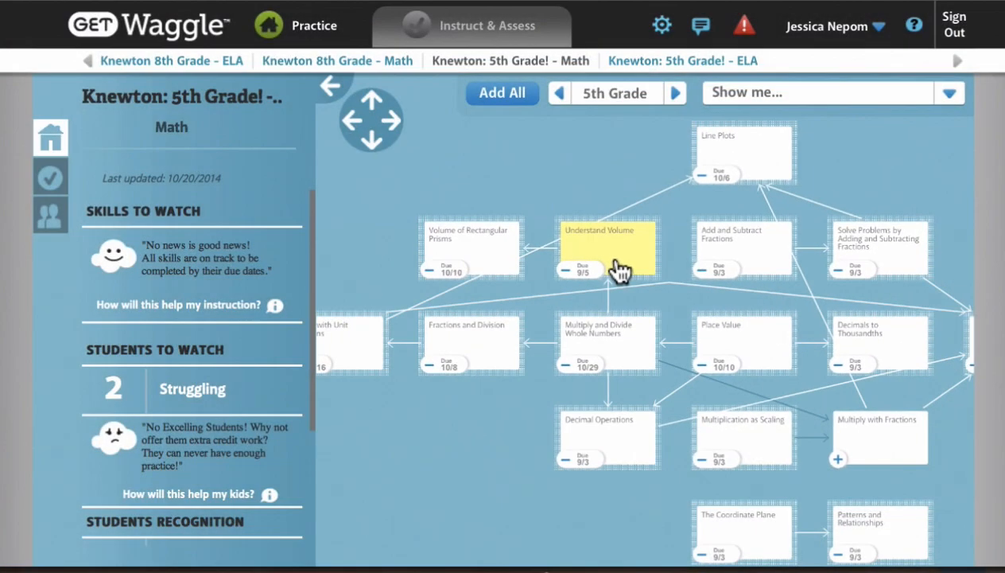
mouse_move(576, 253)
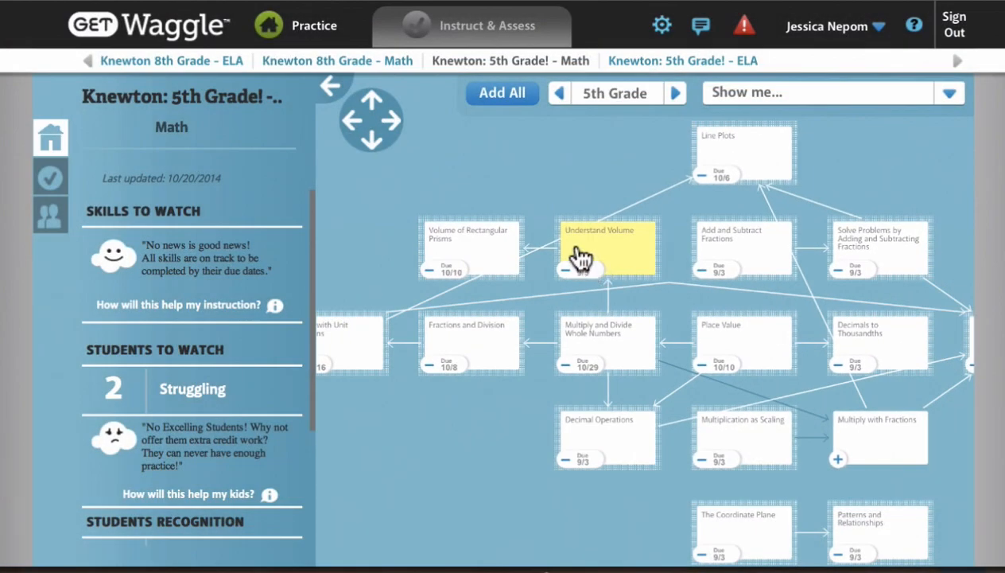
mouse_move(570, 226)
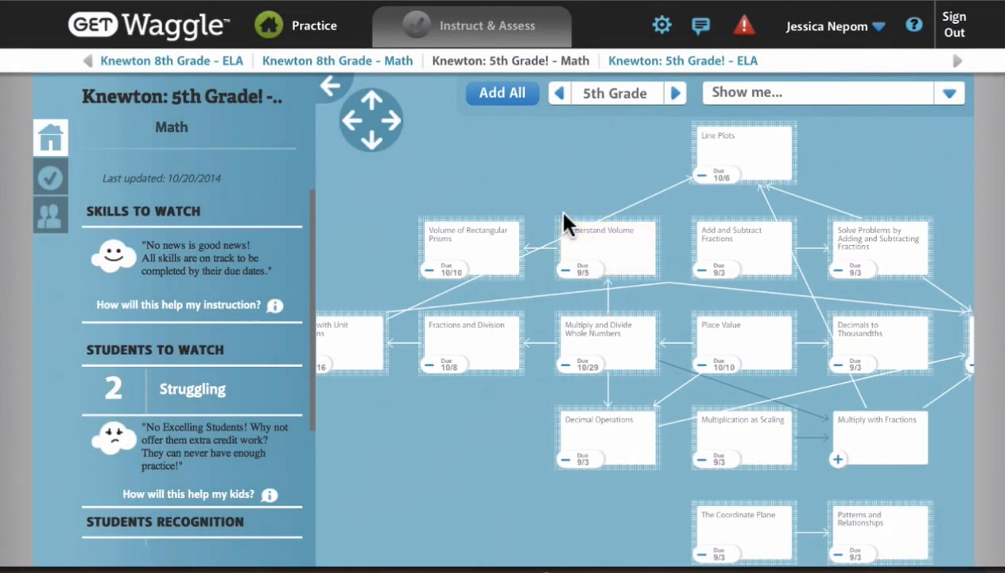
mouse_move(525, 188)
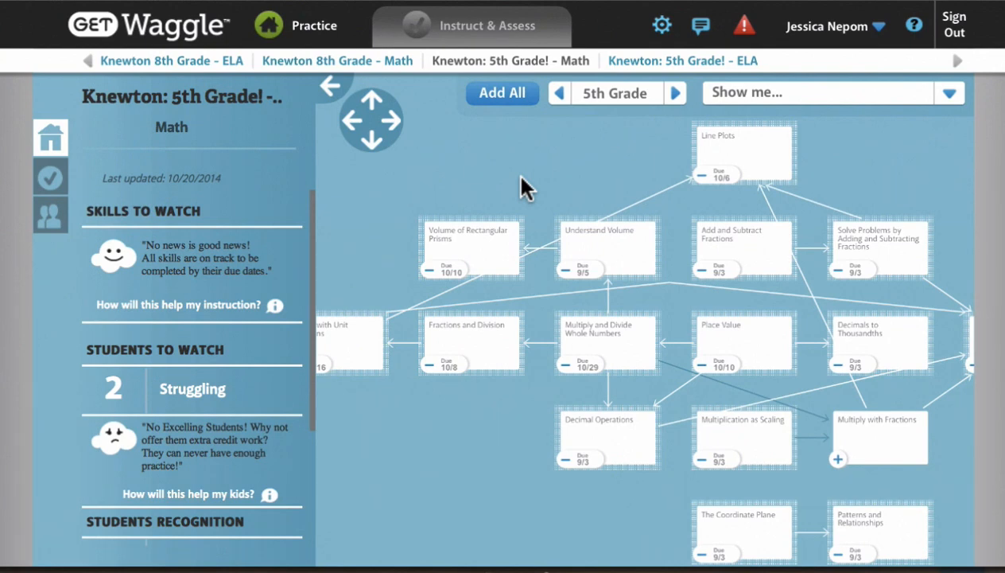
Pan the skill map and open the Multiply and Divide Whole Numbers goal report
drag(525, 188, 652, 378)
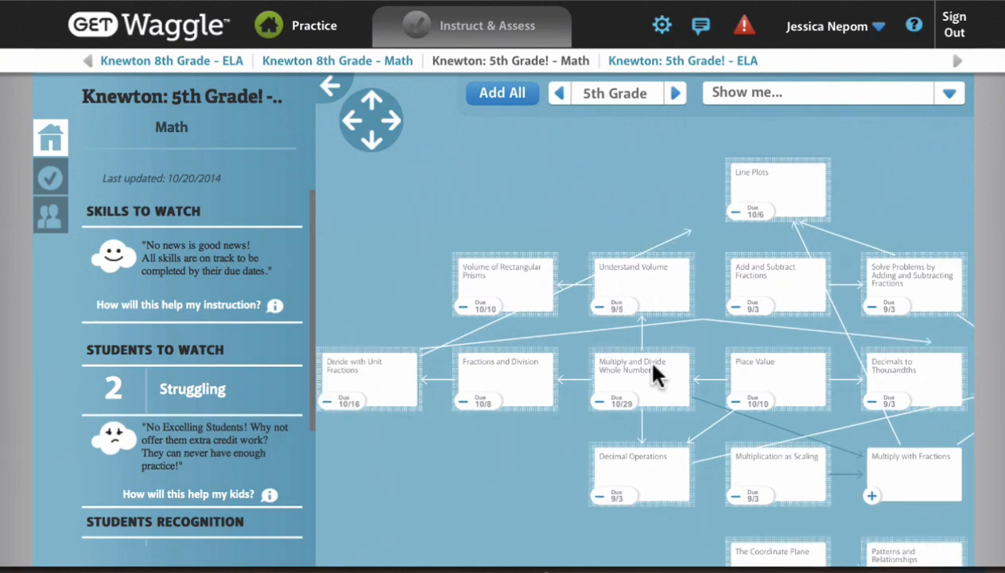
click(638, 375)
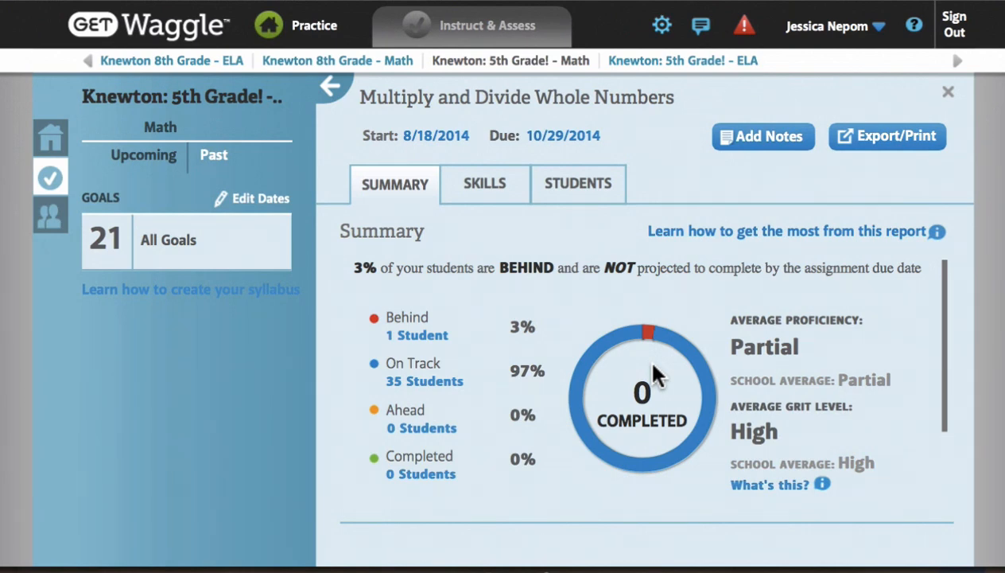
click(484, 185)
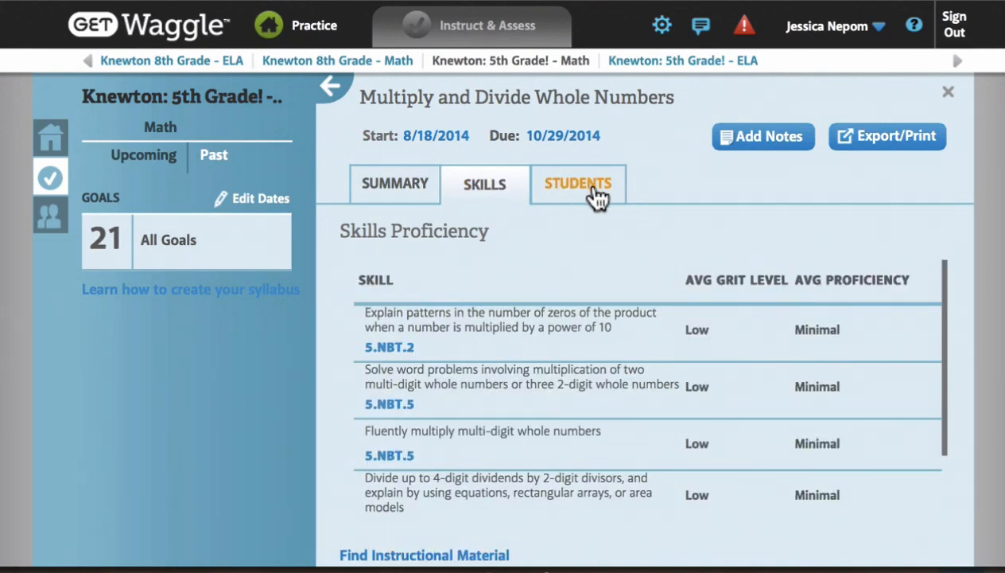
mouse_move(851, 262)
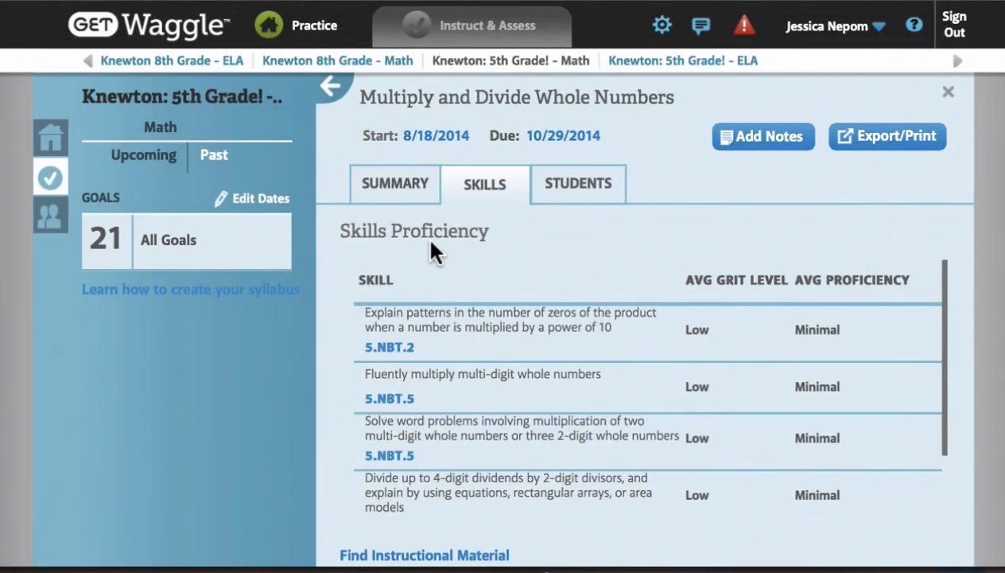
click(394, 185)
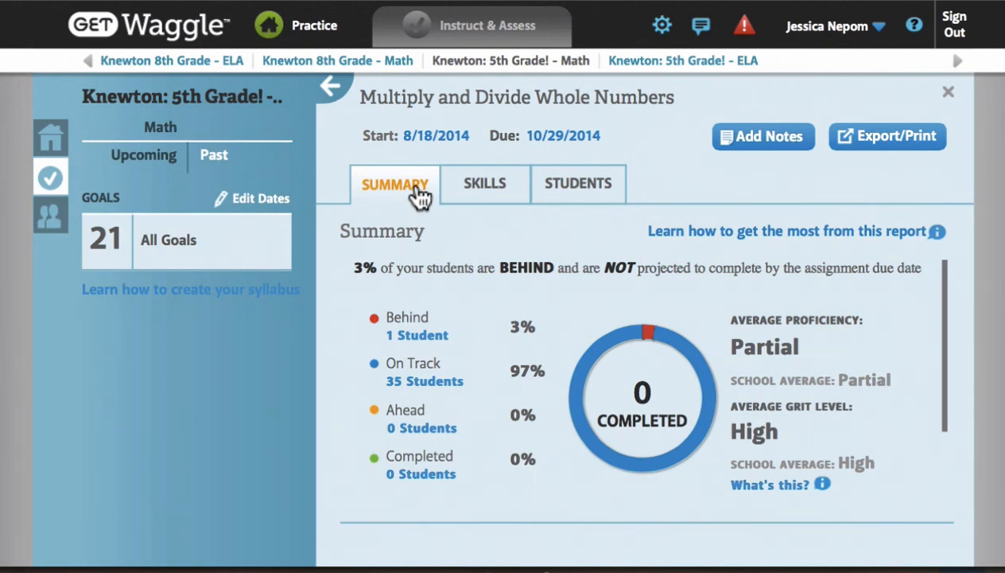
mouse_move(948, 93)
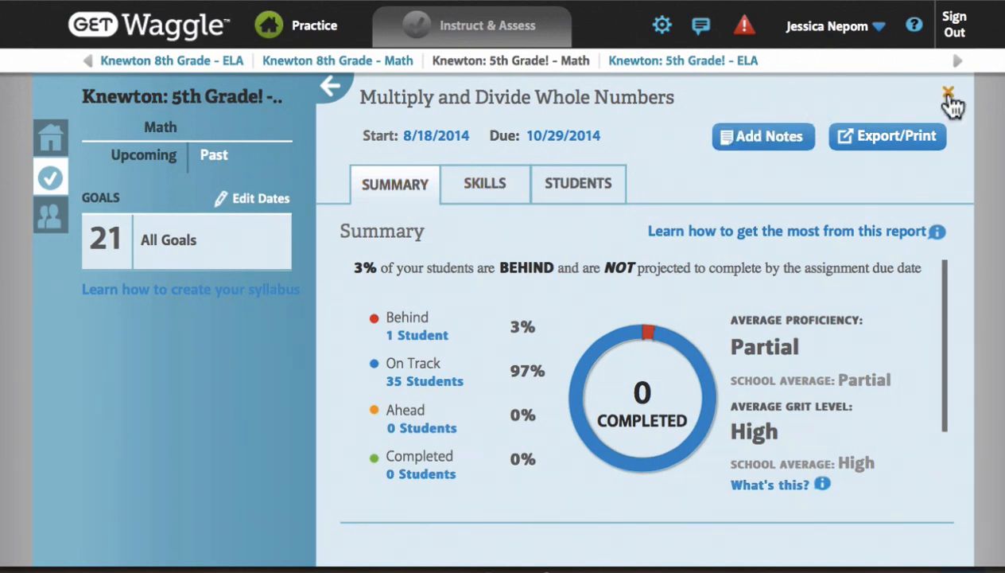
Close the Multiply and Divide Whole Numbers goal report, returning to the skill map
click(950, 92)
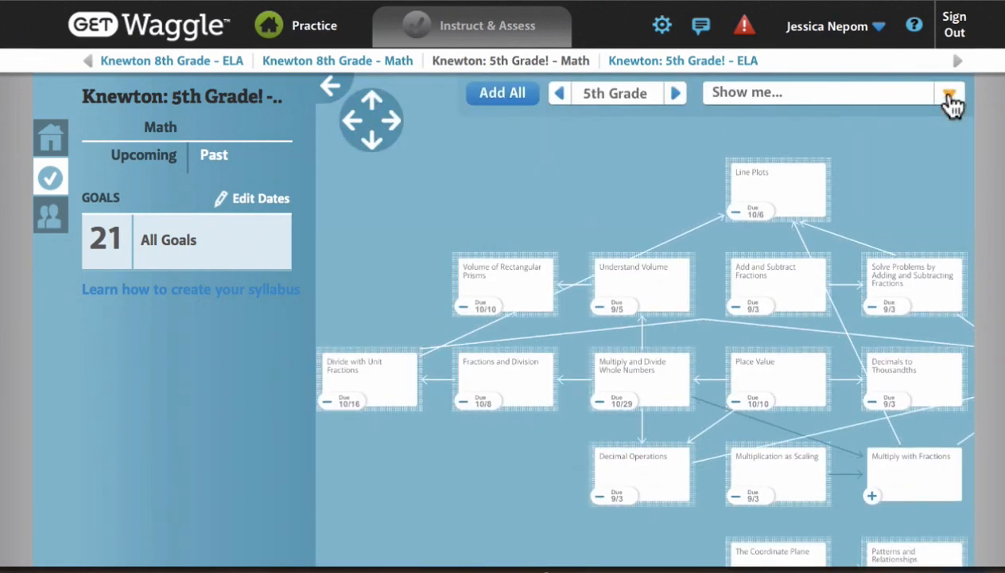
mouse_move(937, 165)
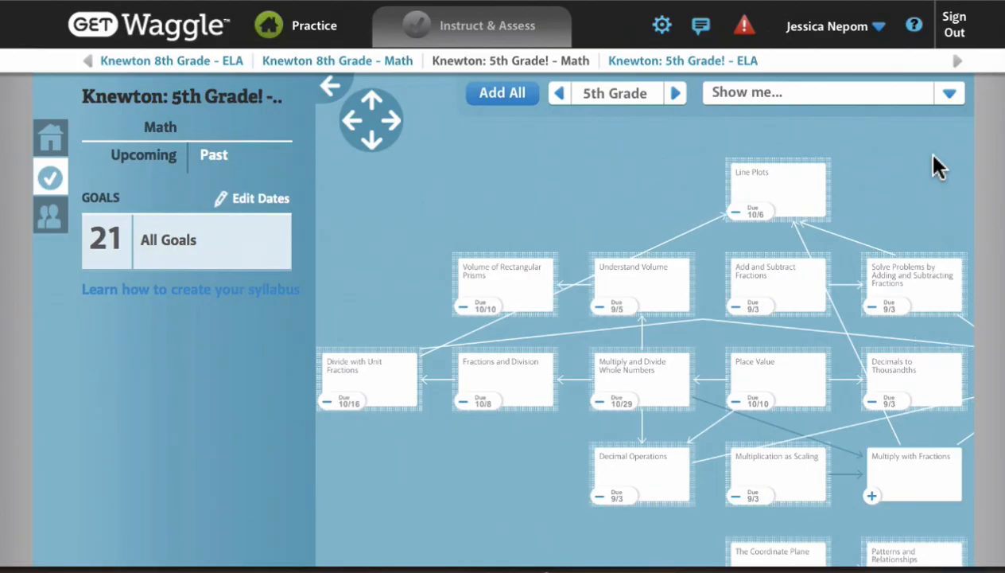
mouse_move(690, 172)
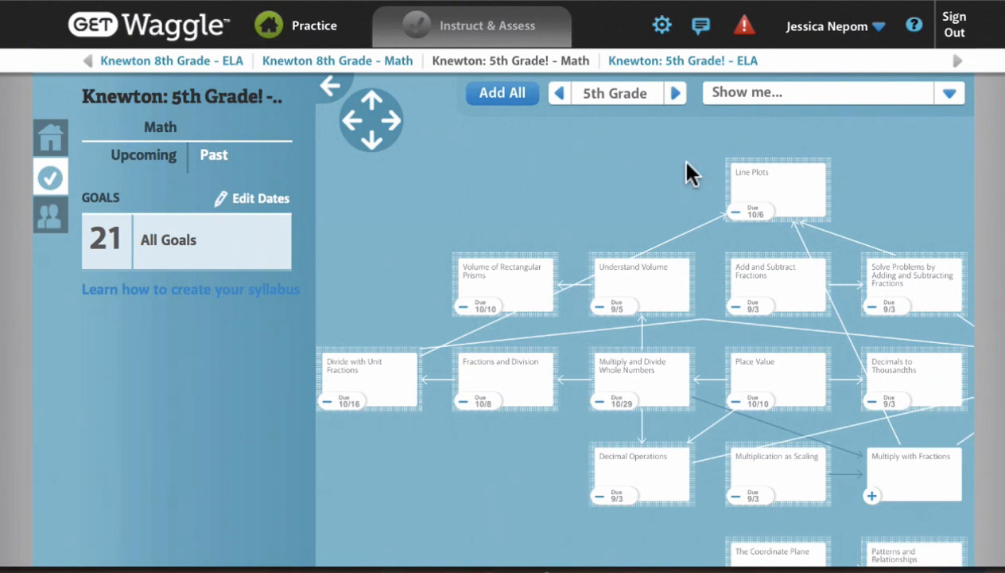
mouse_move(704, 386)
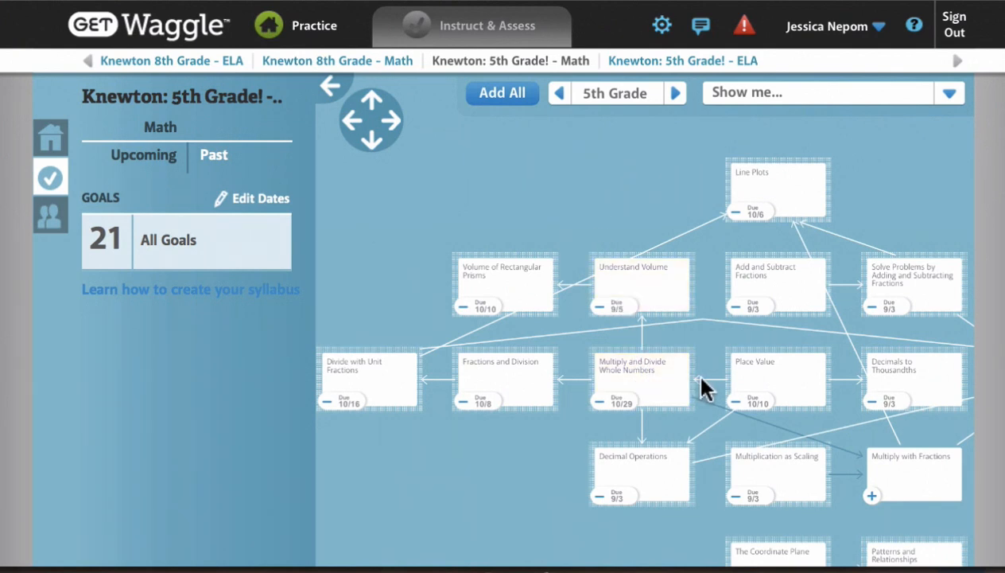
mouse_move(712, 439)
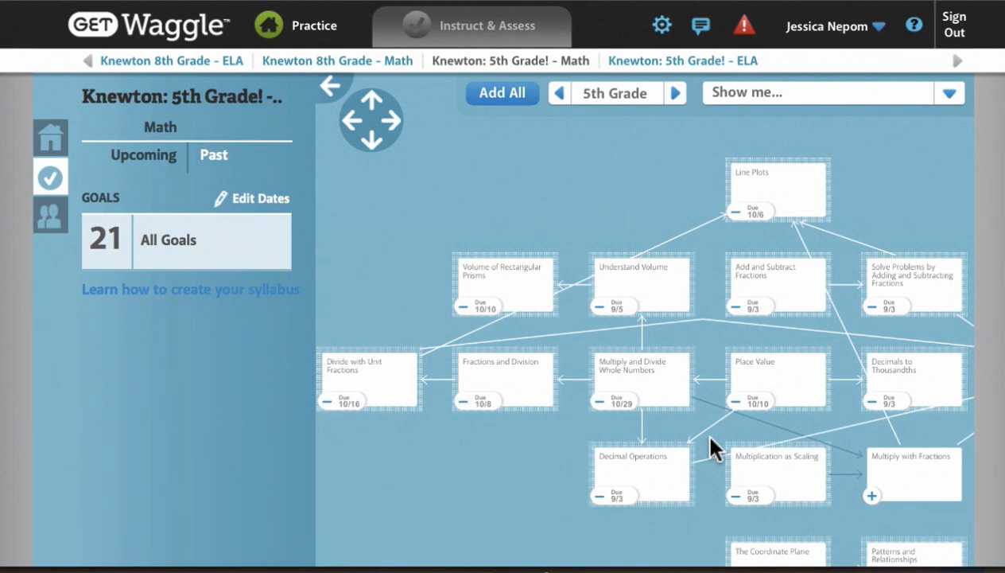
mouse_move(795, 397)
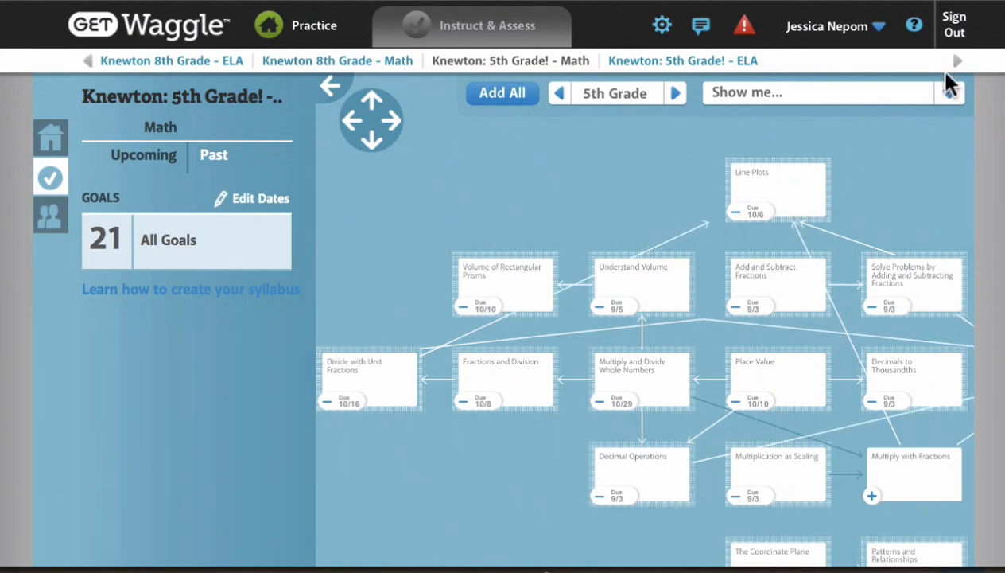
Switch the skill map to show how many students are working on each goal
click(953, 91)
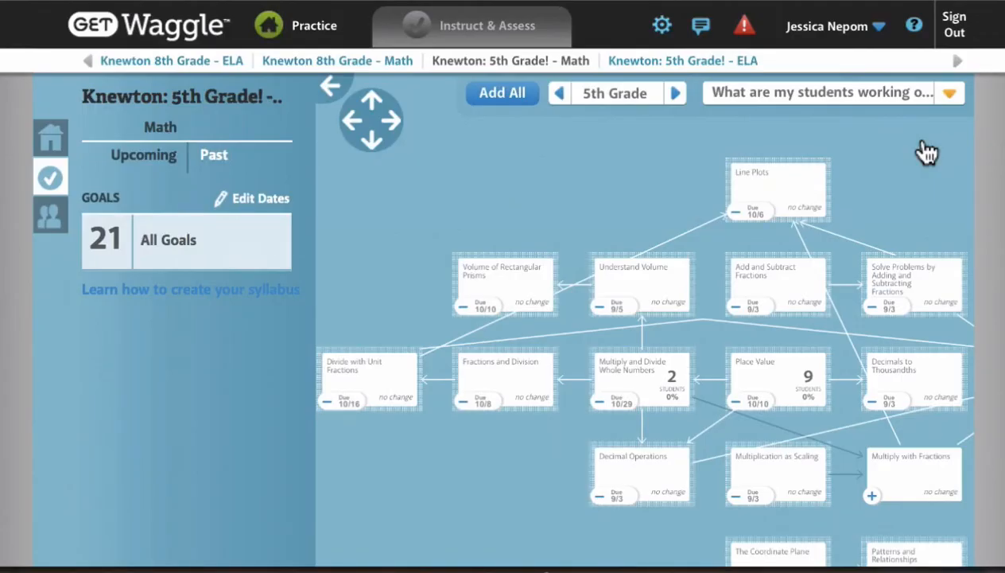
mouse_move(867, 230)
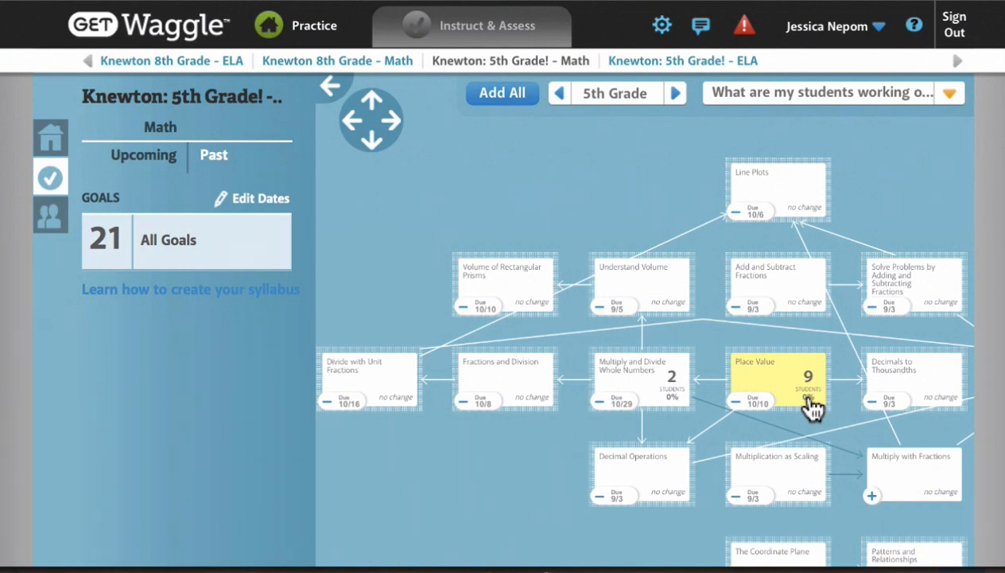
mouse_move(677, 399)
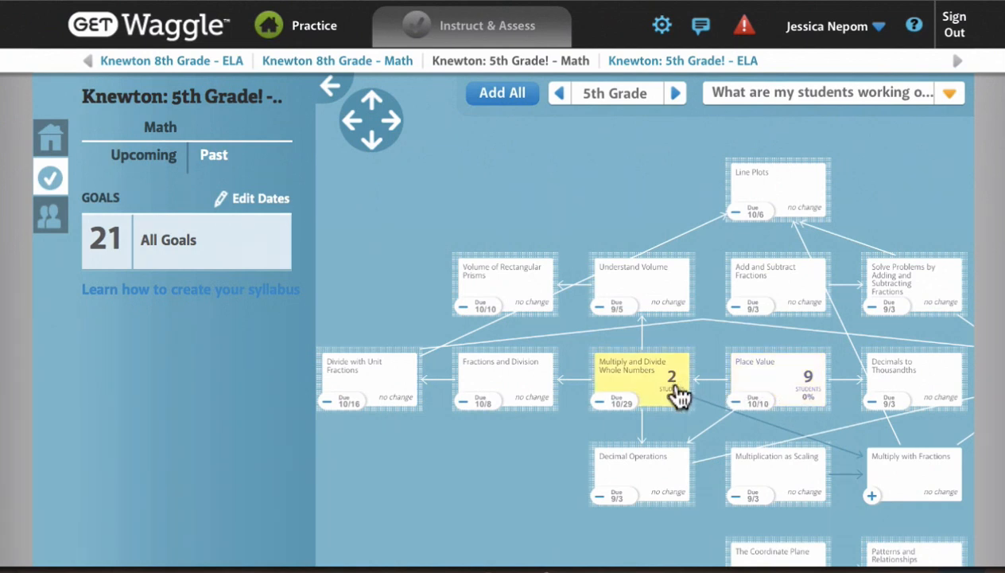
mouse_move(49, 141)
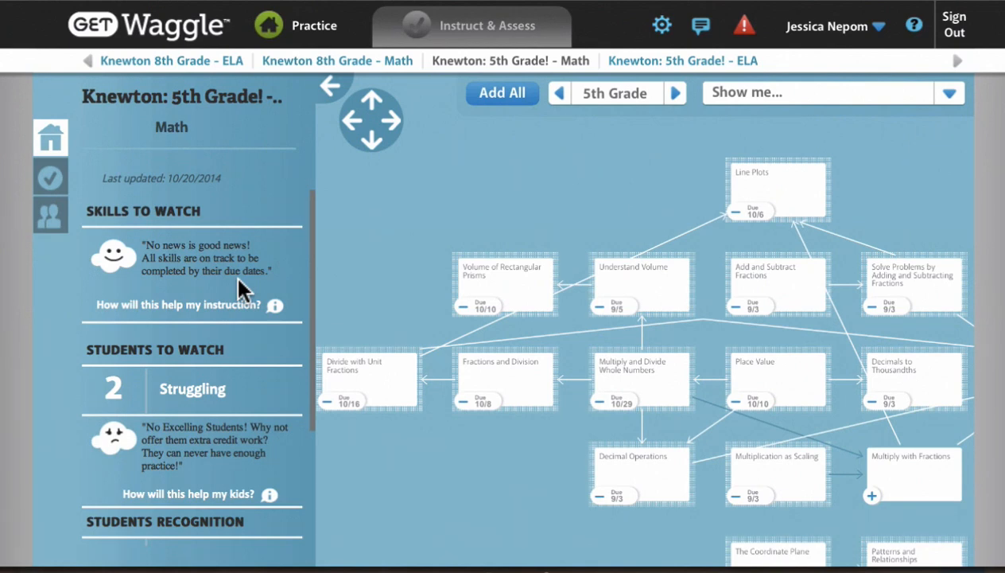
mouse_move(235, 363)
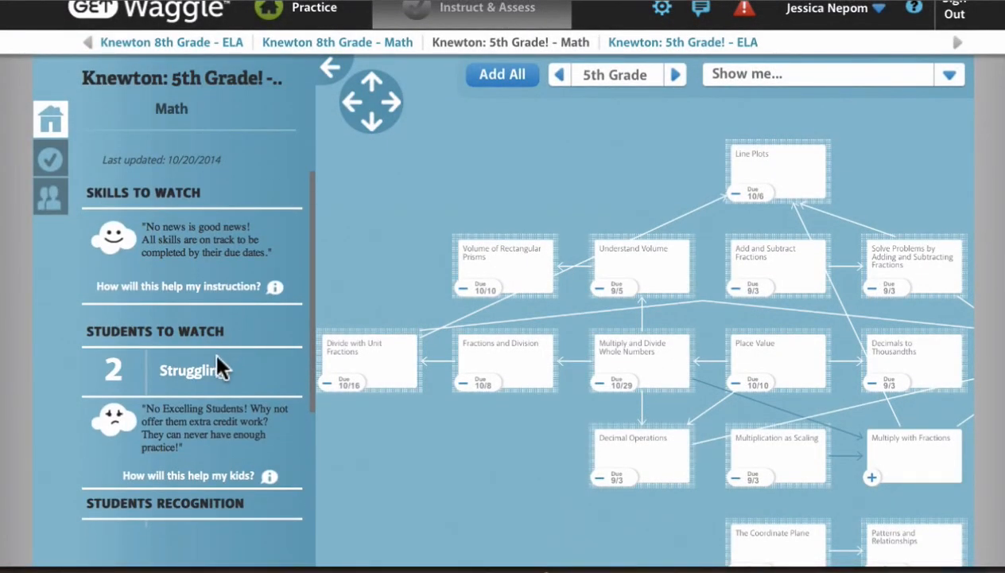
Expand the Struggling list under Students to Watch and open the first student's report
click(194, 370)
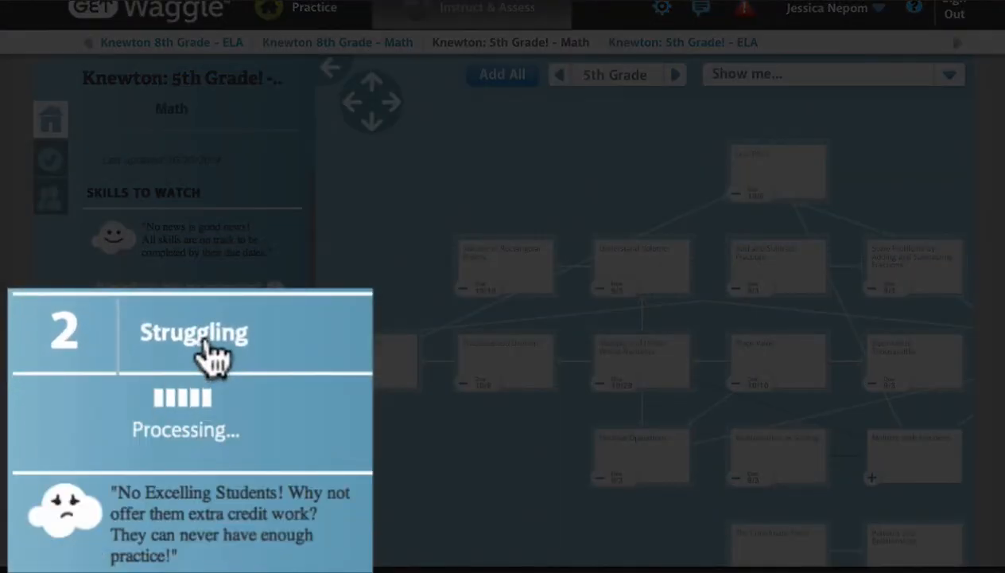
click(194, 332)
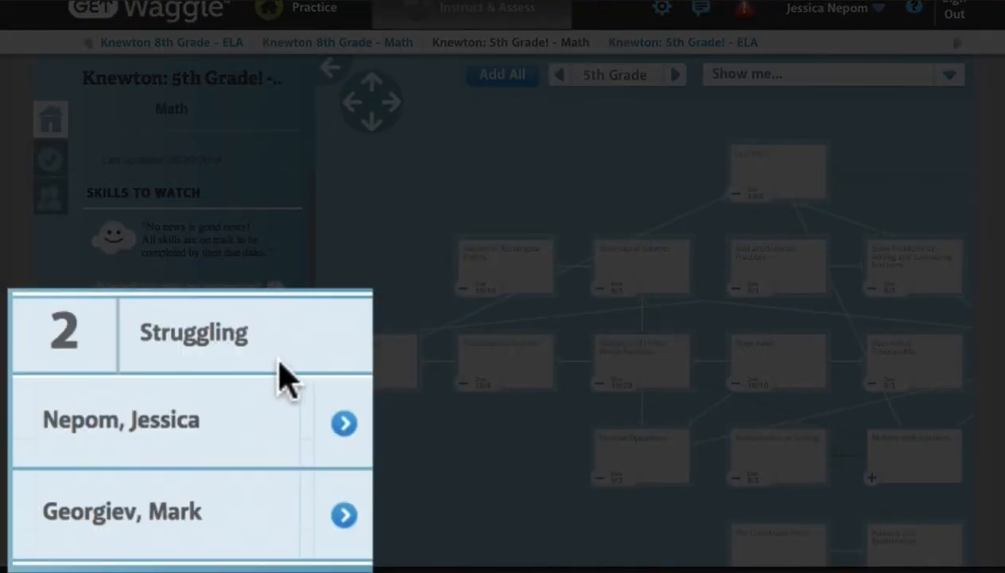
click(344, 423)
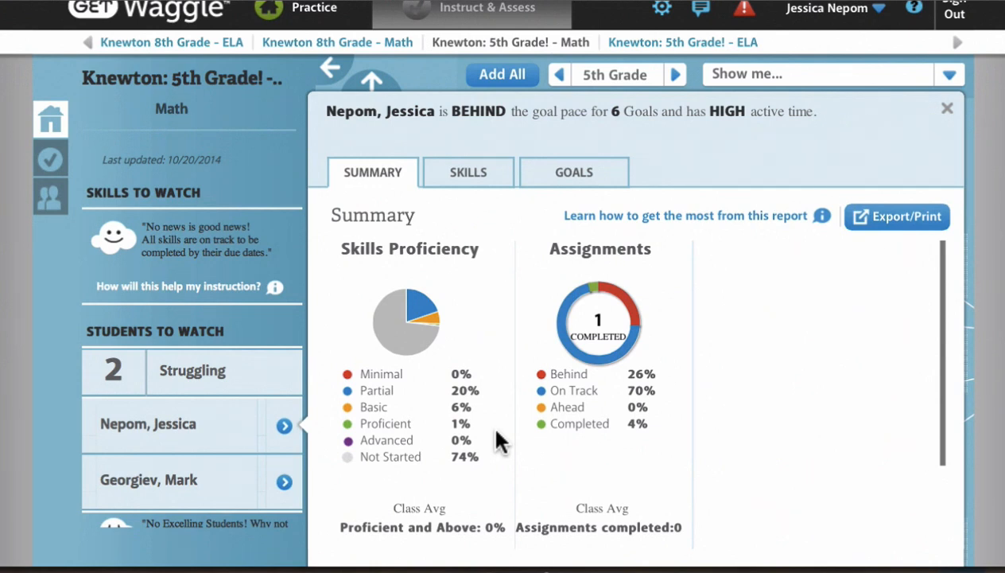
mouse_move(675, 248)
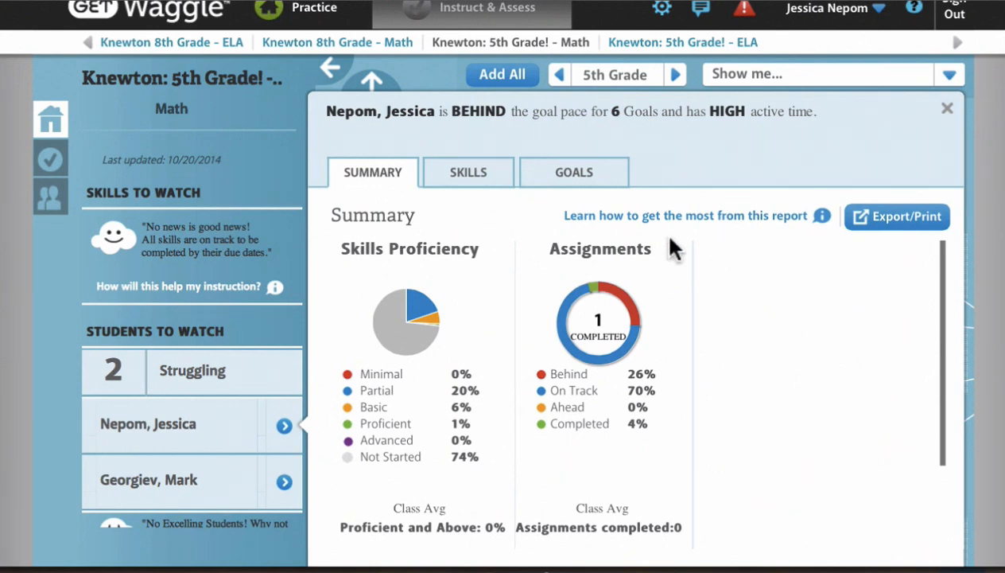
mouse_move(948, 111)
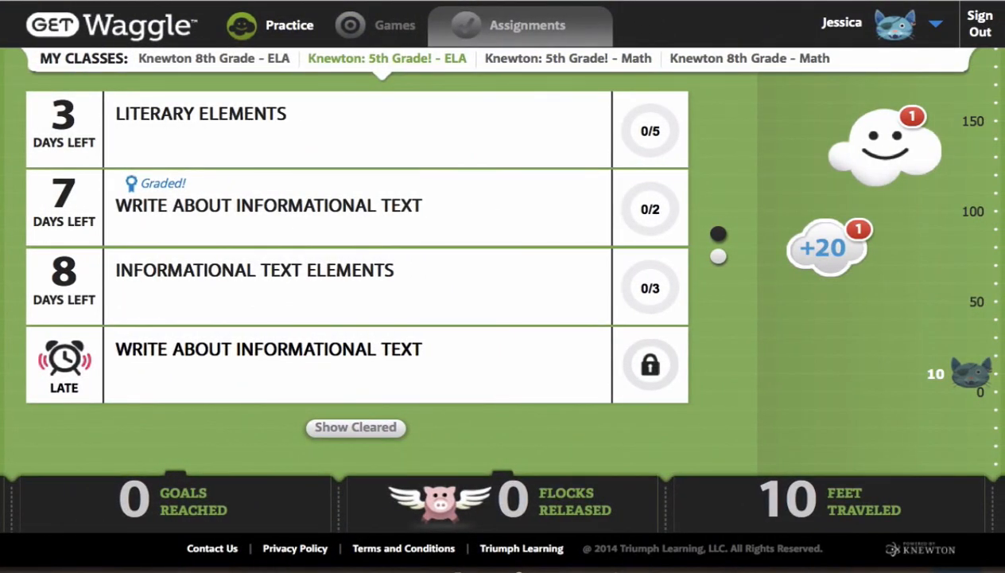
mouse_move(614, 177)
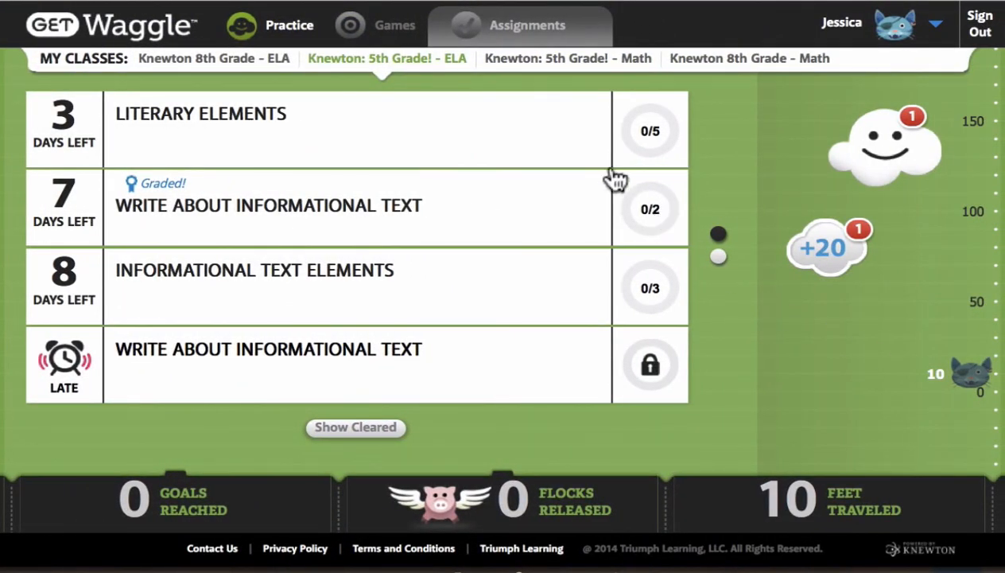
mouse_move(445, 67)
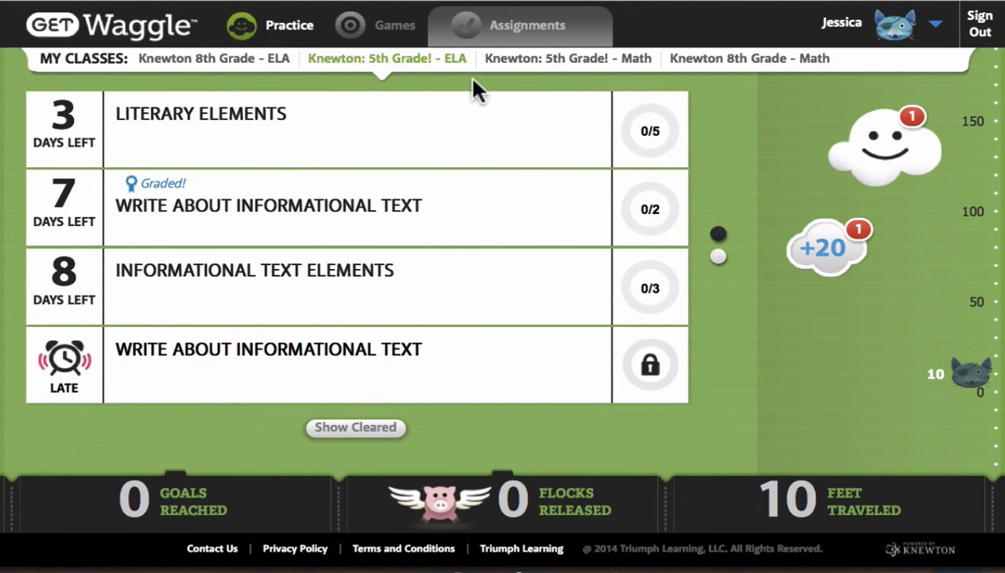
mouse_move(862, 382)
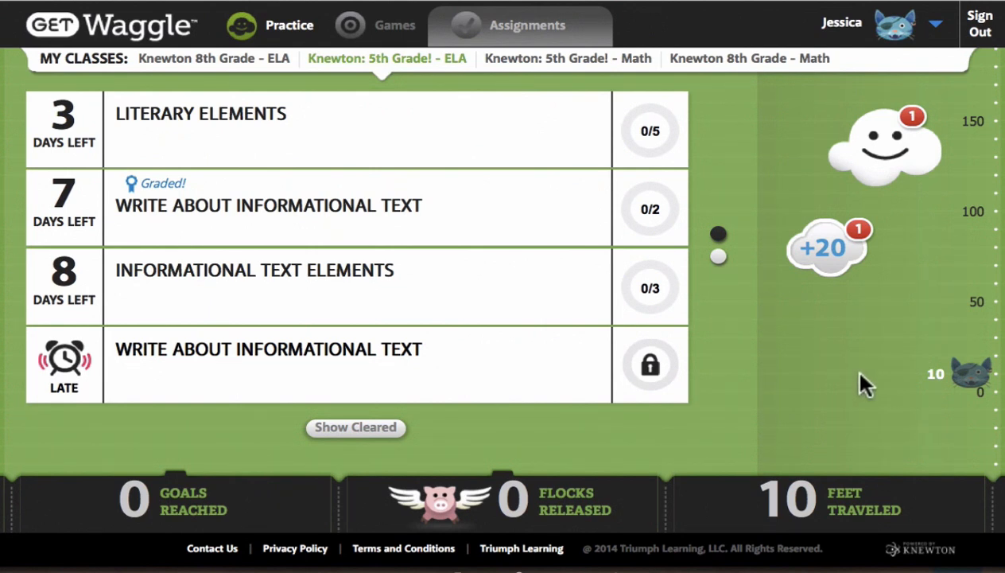
mouse_move(611, 210)
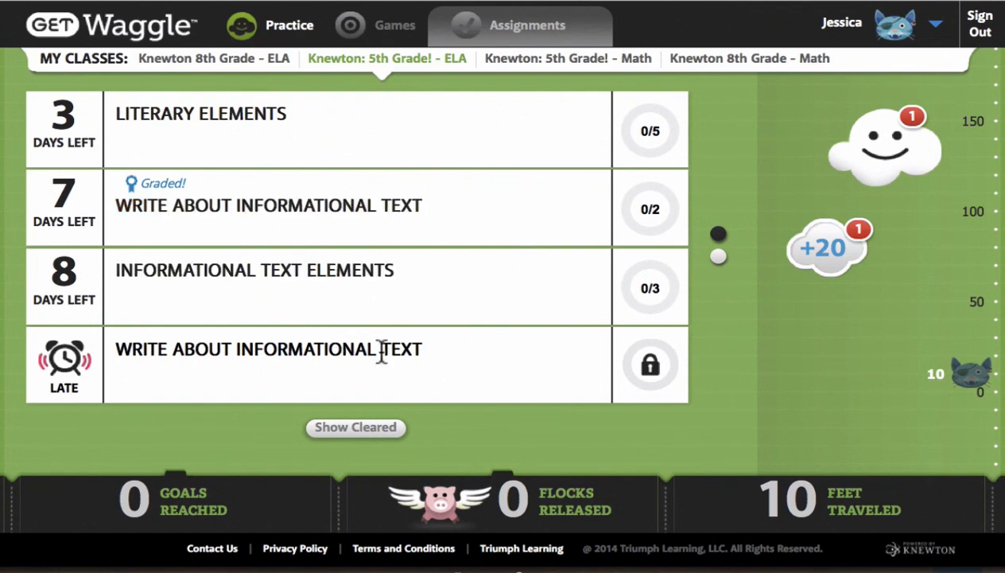
mouse_move(742, 326)
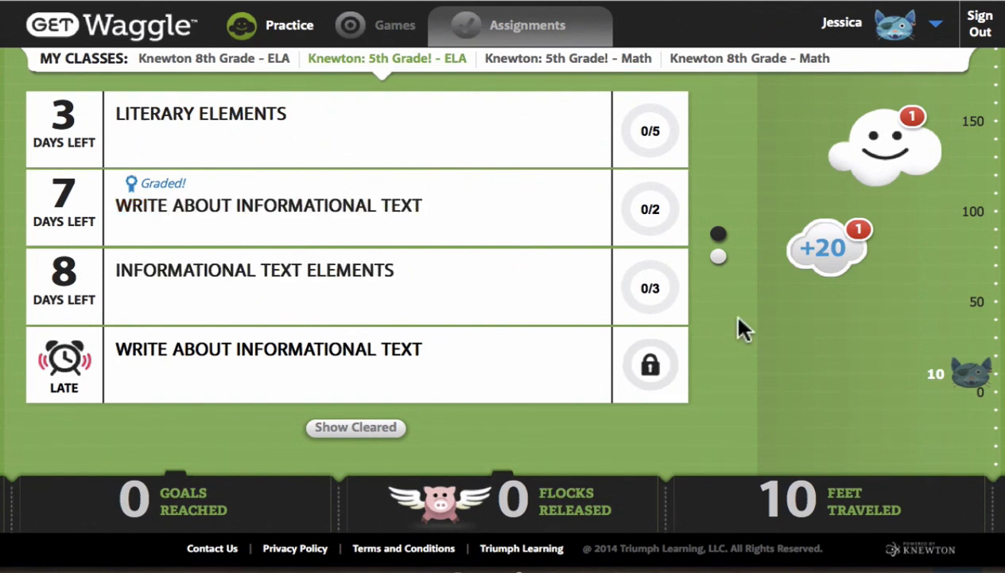
mouse_move(510, 156)
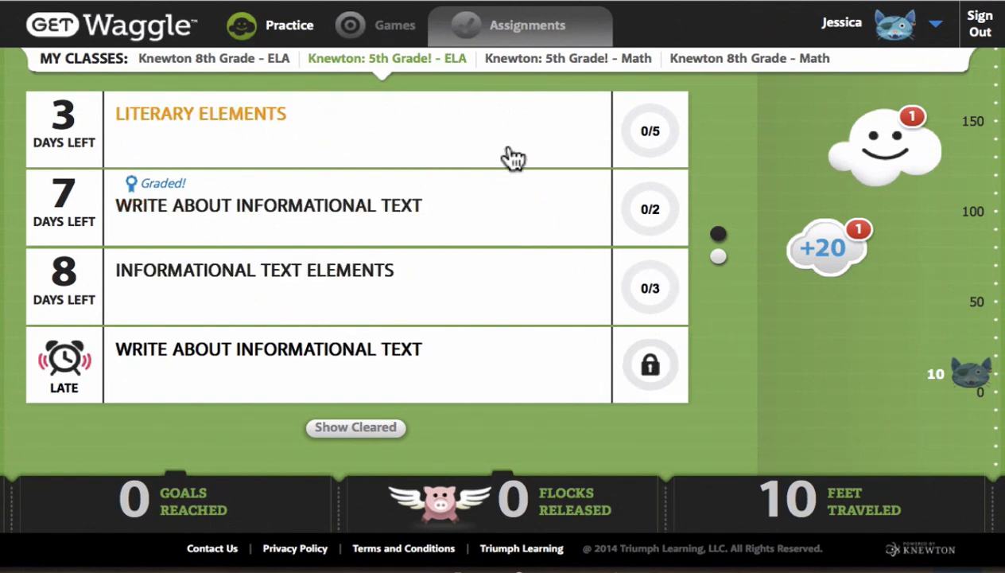
mouse_move(497, 221)
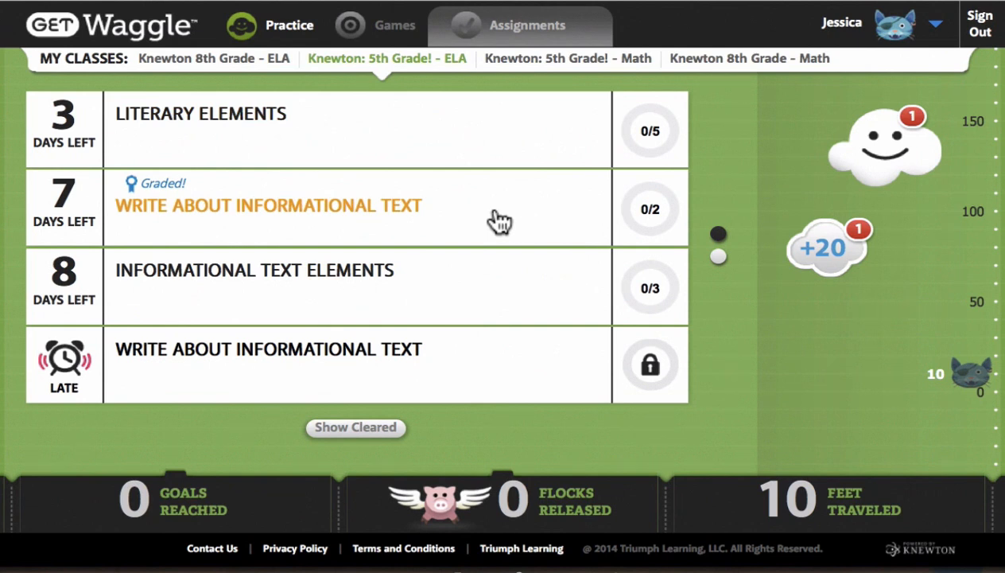
mouse_move(96, 321)
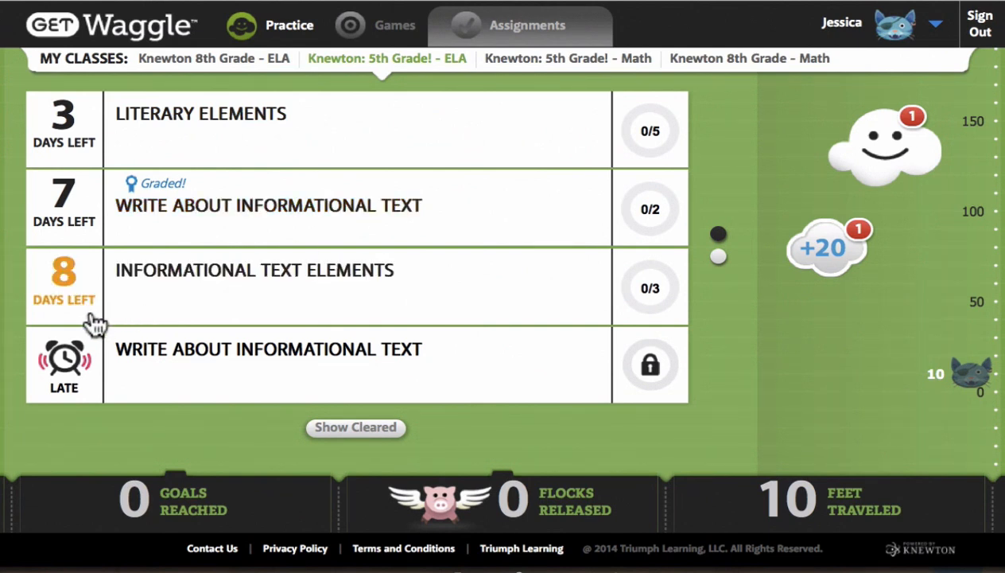
mouse_move(88, 239)
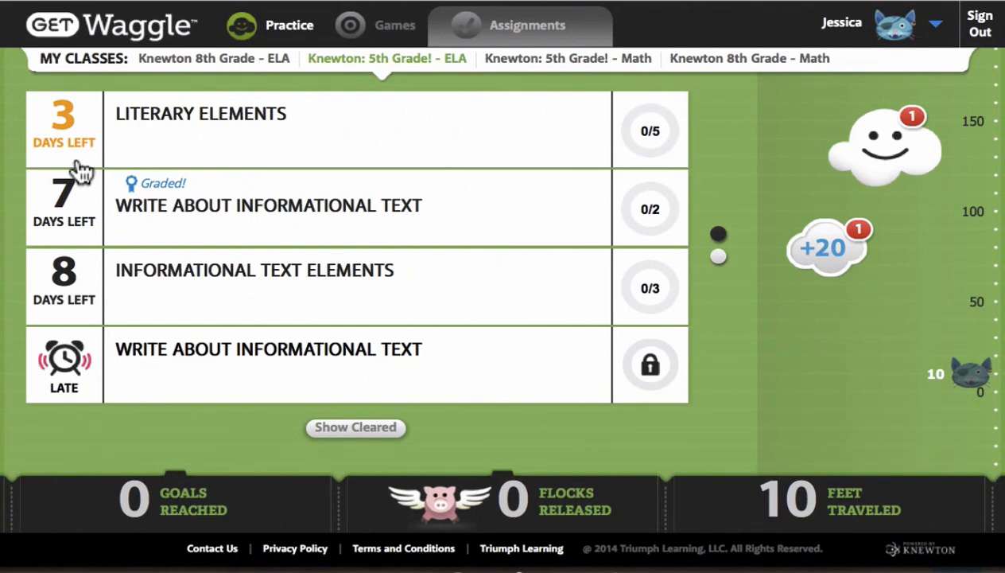
mouse_move(758, 383)
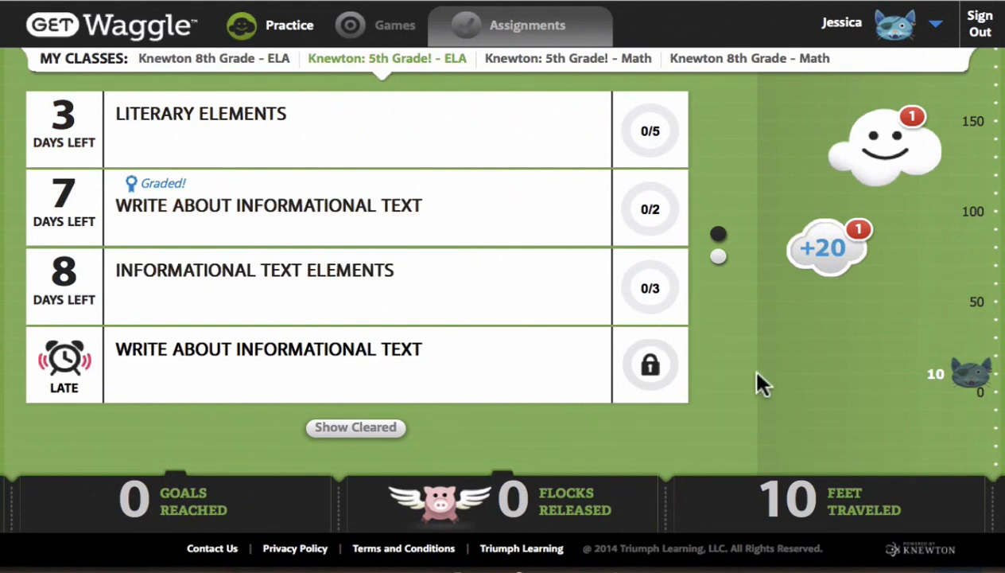
mouse_move(651, 366)
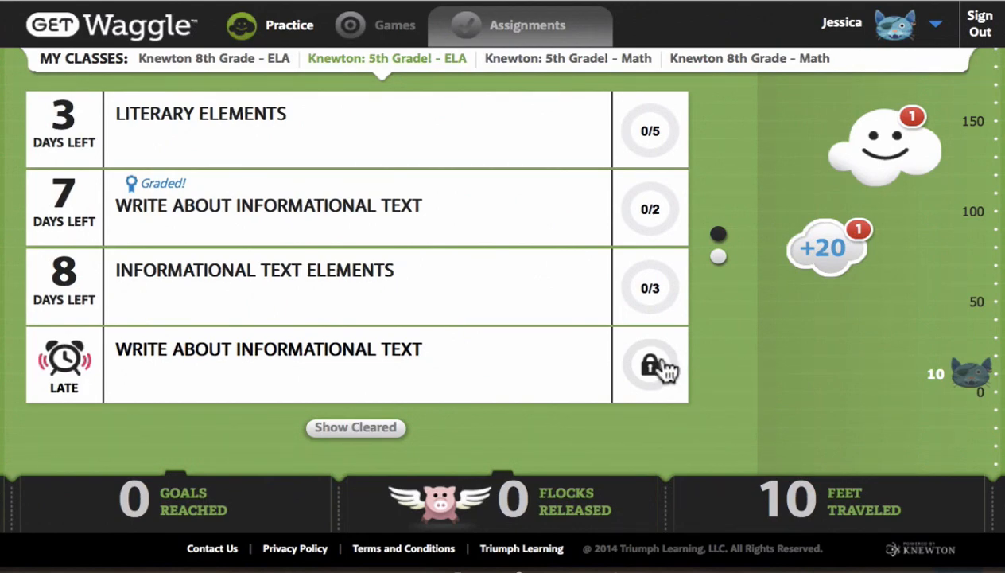
click(652, 364)
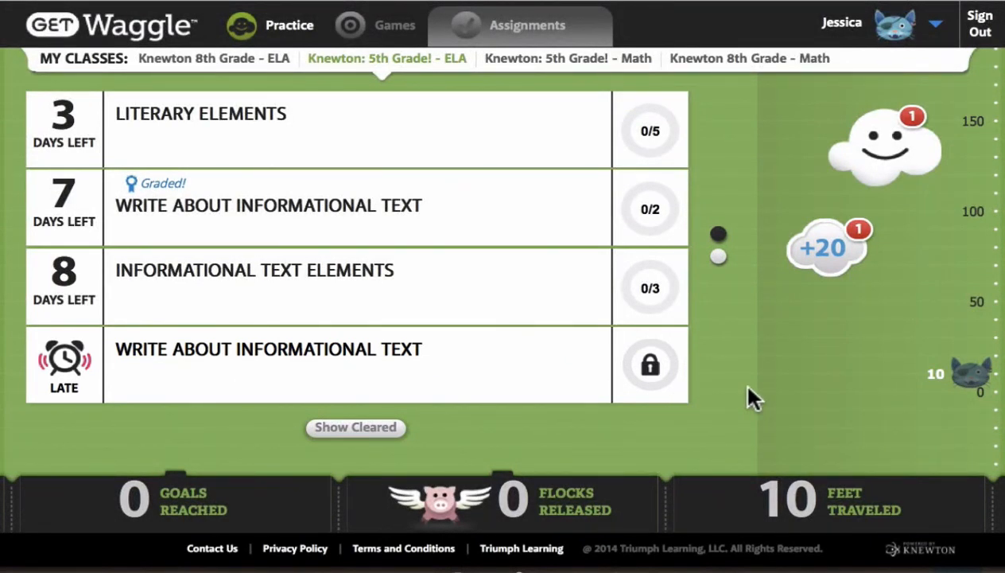
mouse_move(794, 378)
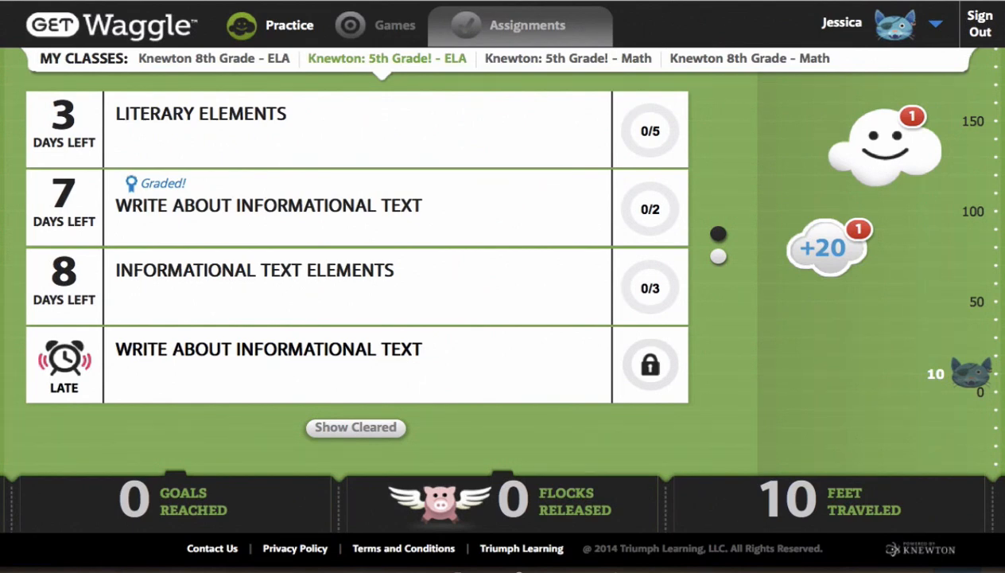
click(888, 144)
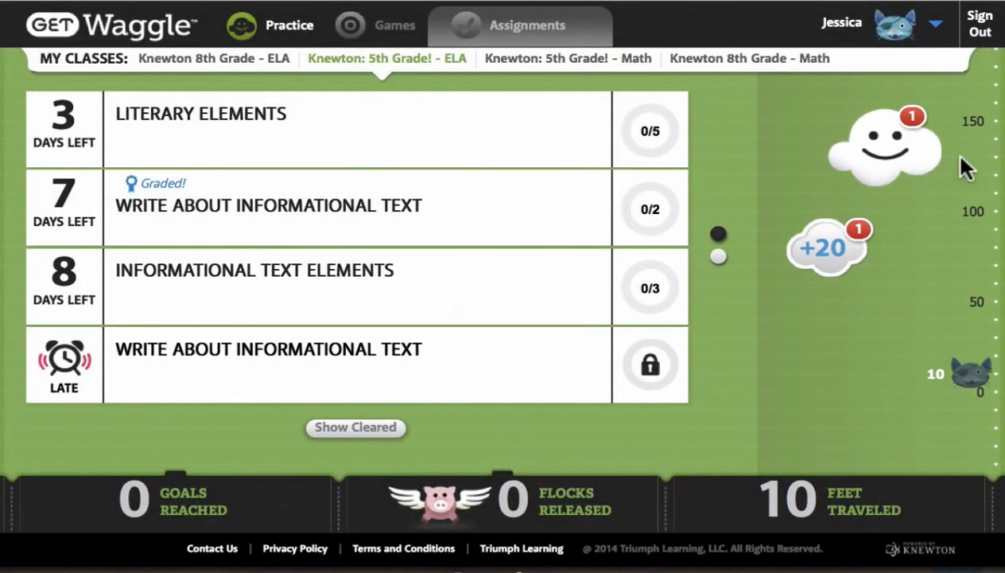
mouse_move(954, 306)
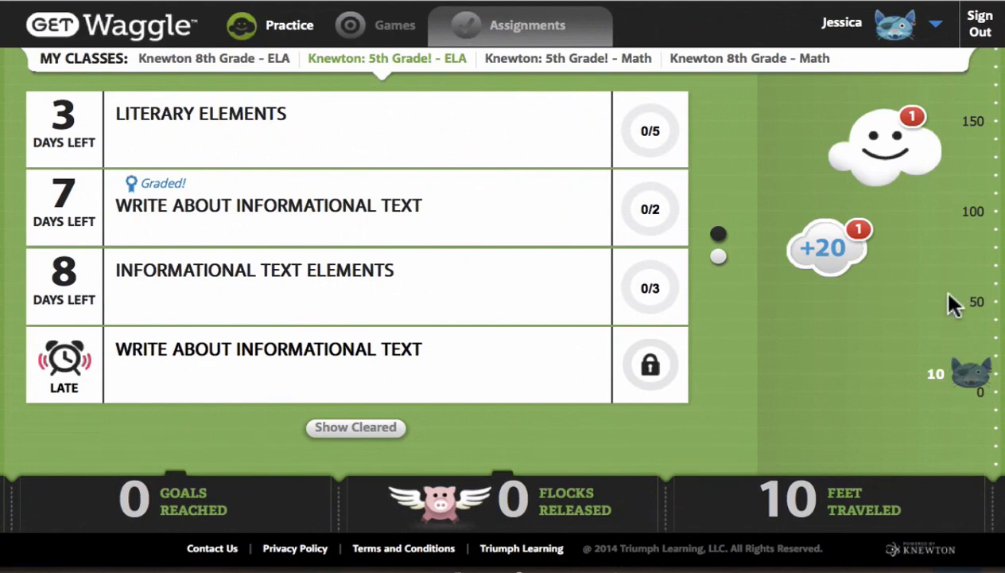
click(824, 247)
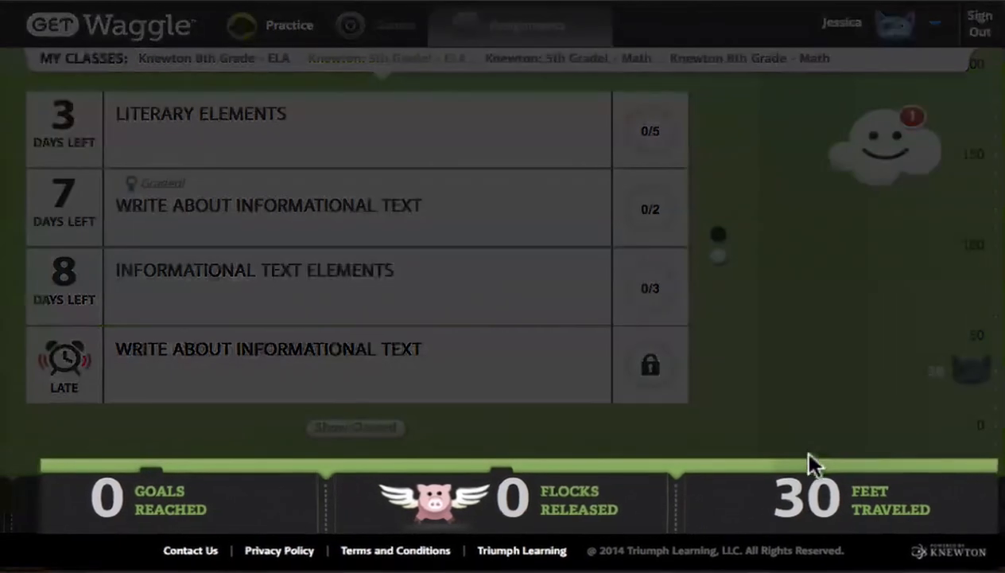
mouse_move(570, 522)
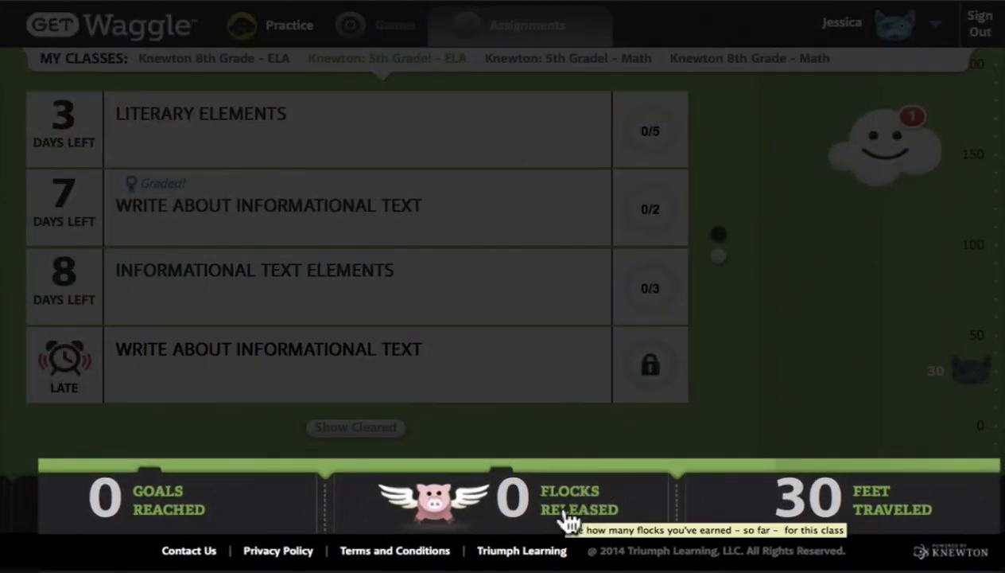
mouse_move(646, 456)
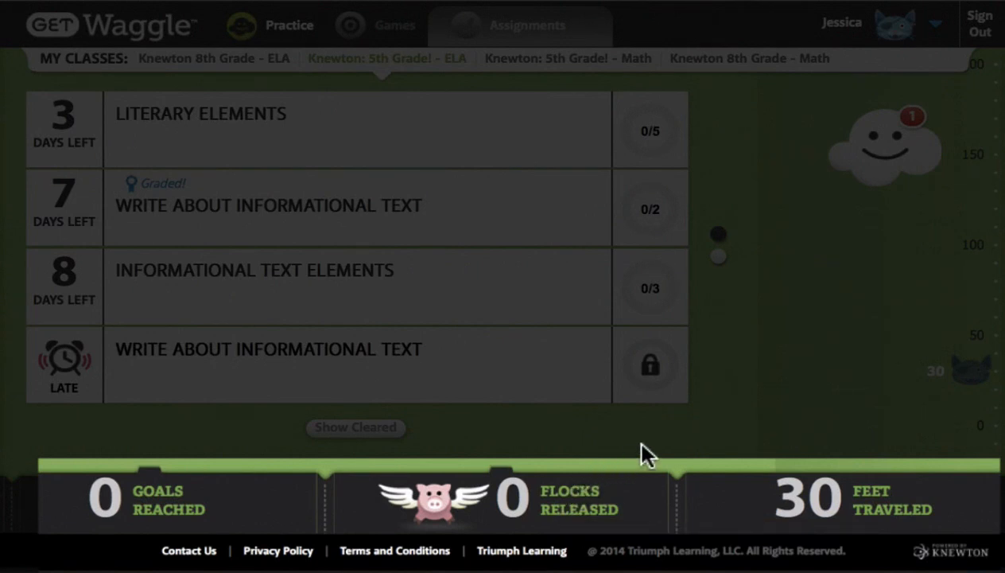
mouse_move(210, 517)
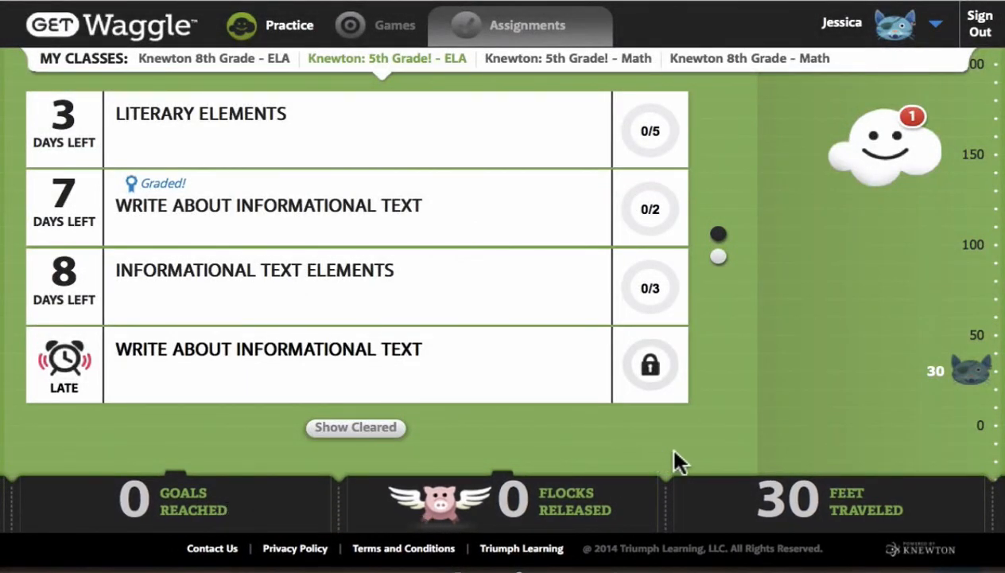
mouse_move(837, 433)
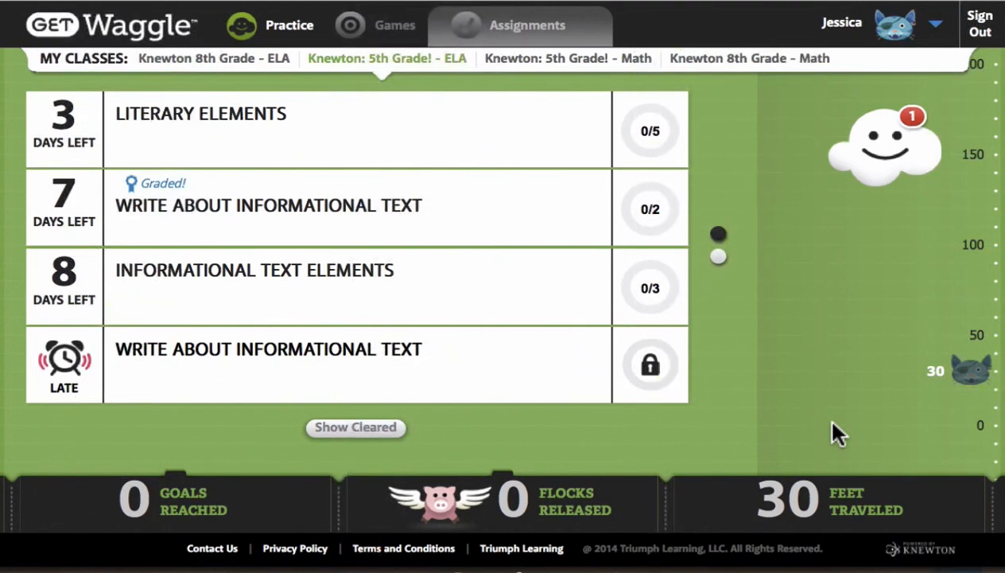
mouse_move(248, 137)
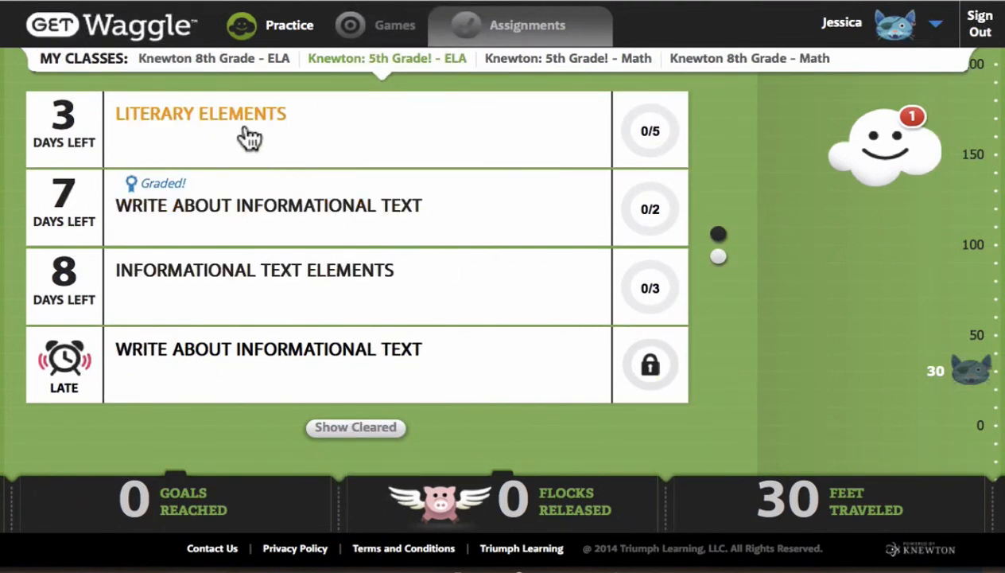
Start the Literary Elements assignment, read The Golden Nugget passage, and close it to reach the questions
click(201, 113)
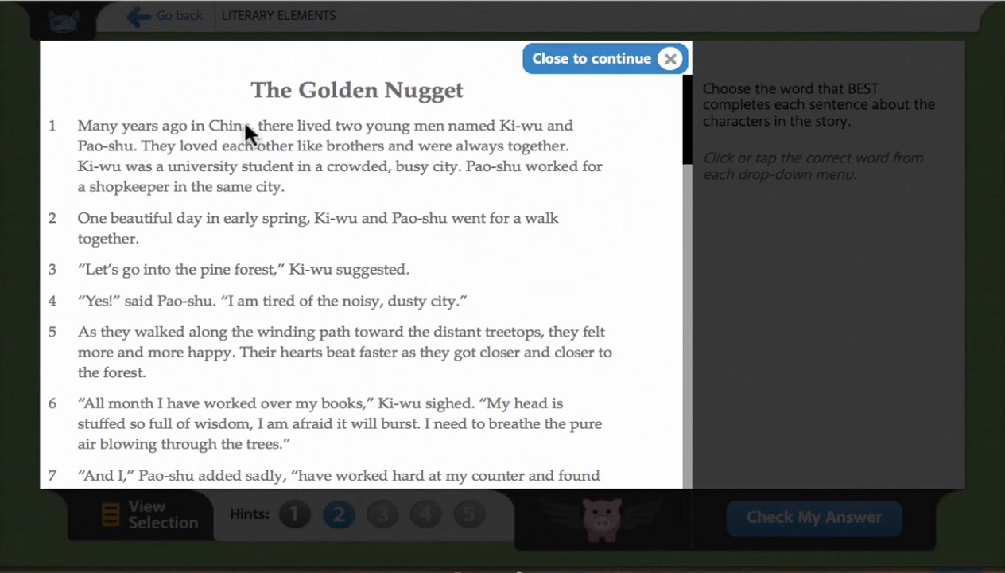
mouse_move(293, 173)
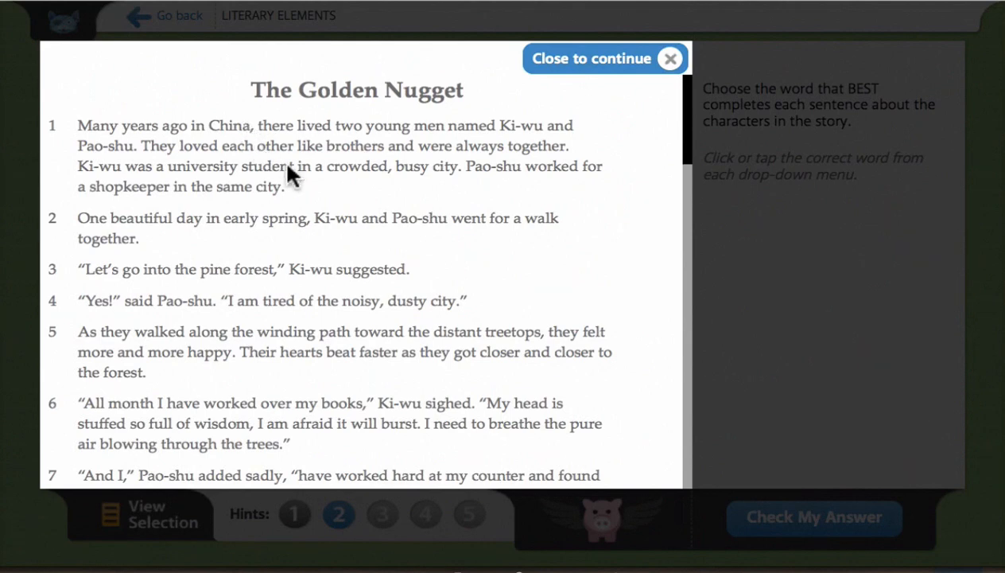
scroll(down, 3)
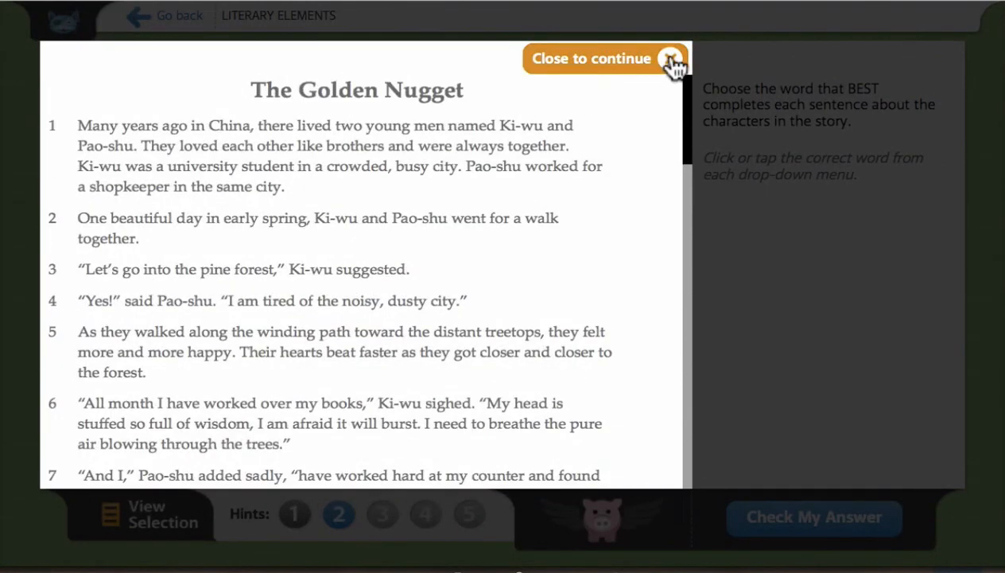
click(668, 57)
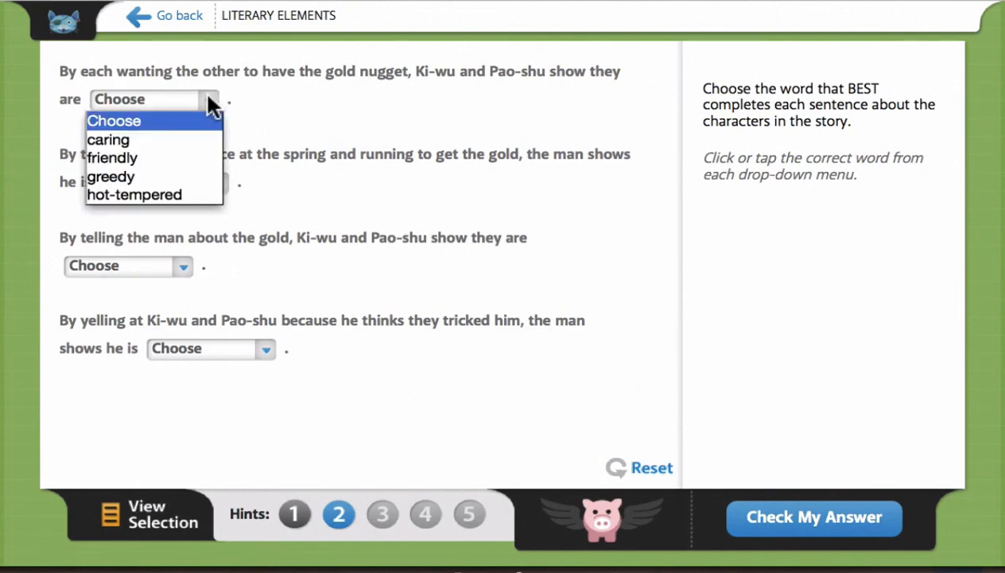
Fill the sentences with caring, friendly and hot-tempered from the word choice dropdowns
click(108, 140)
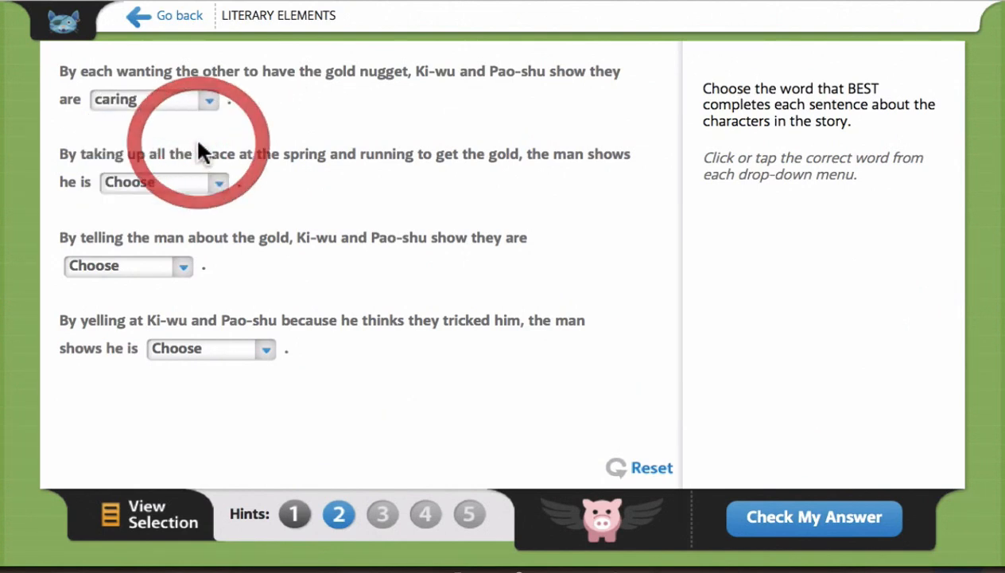
click(162, 182)
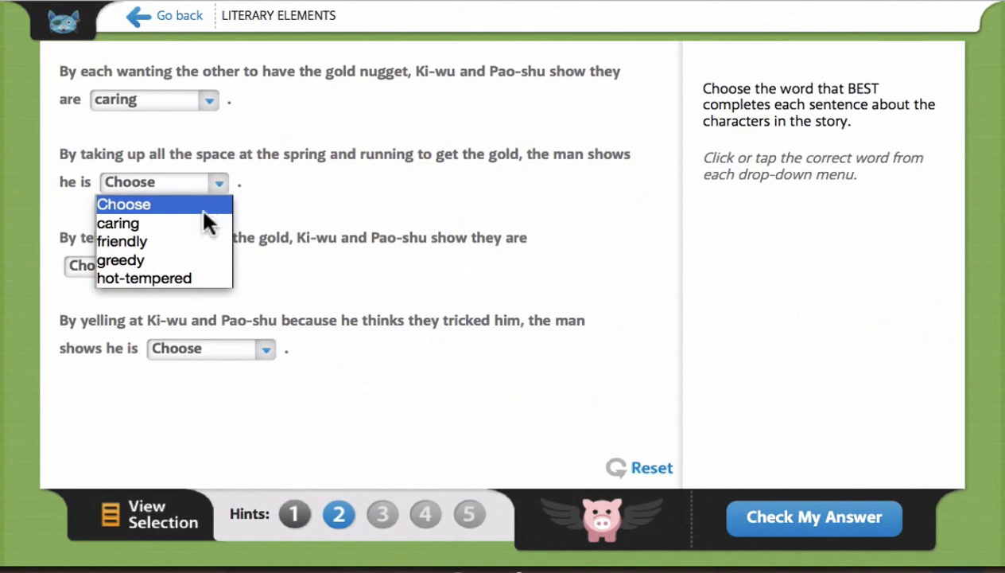
click(121, 242)
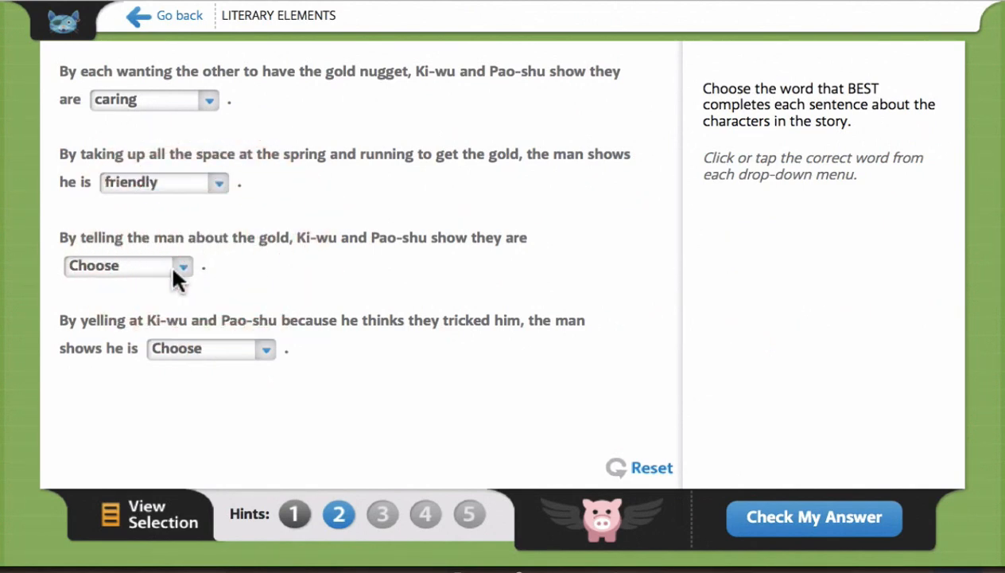
click(127, 265)
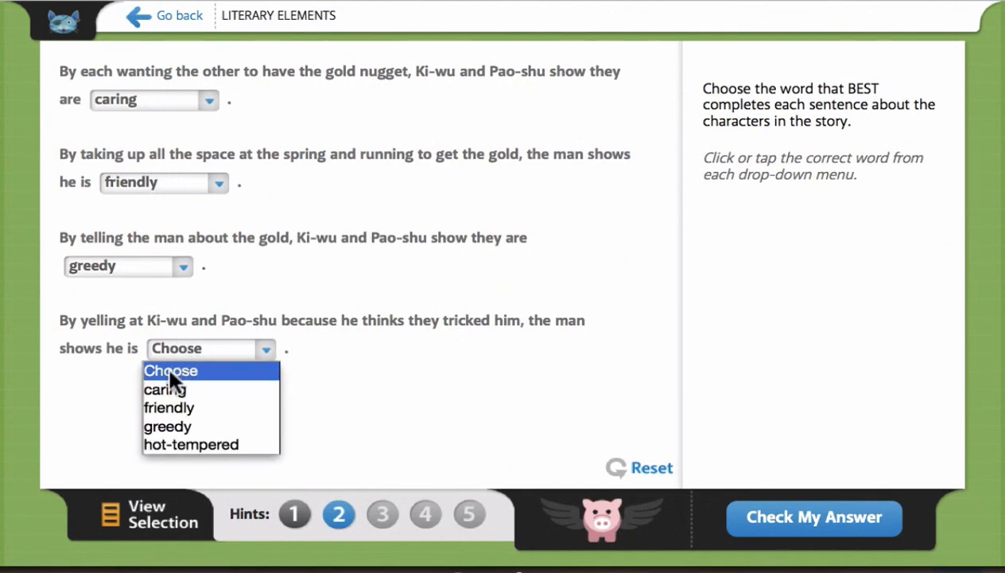
click(167, 426)
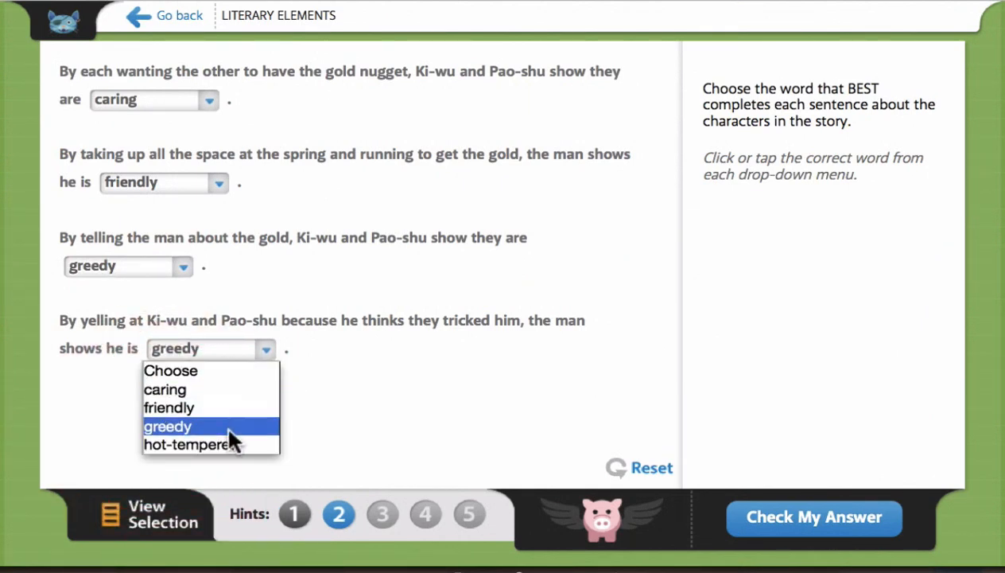
click(187, 444)
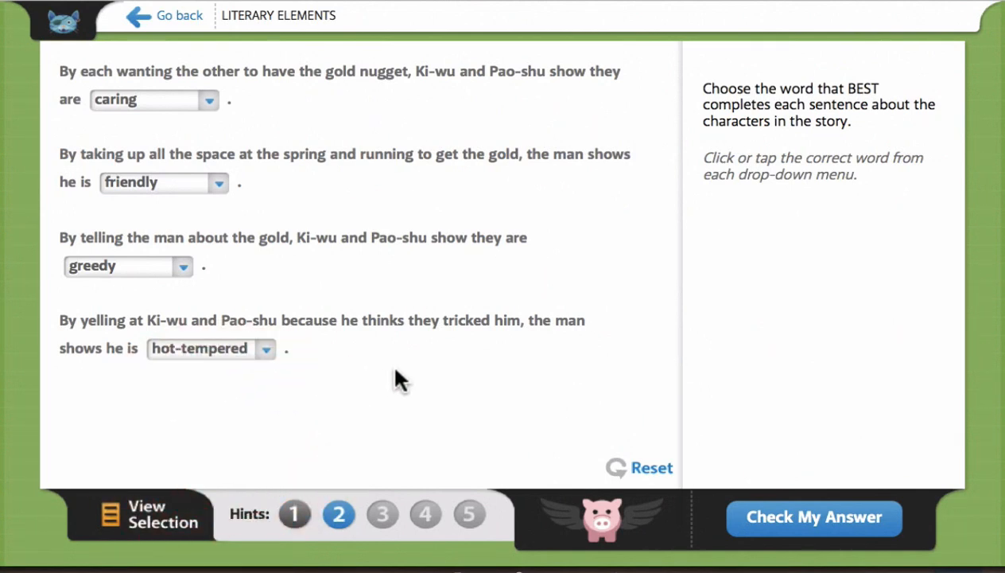
mouse_move(480, 263)
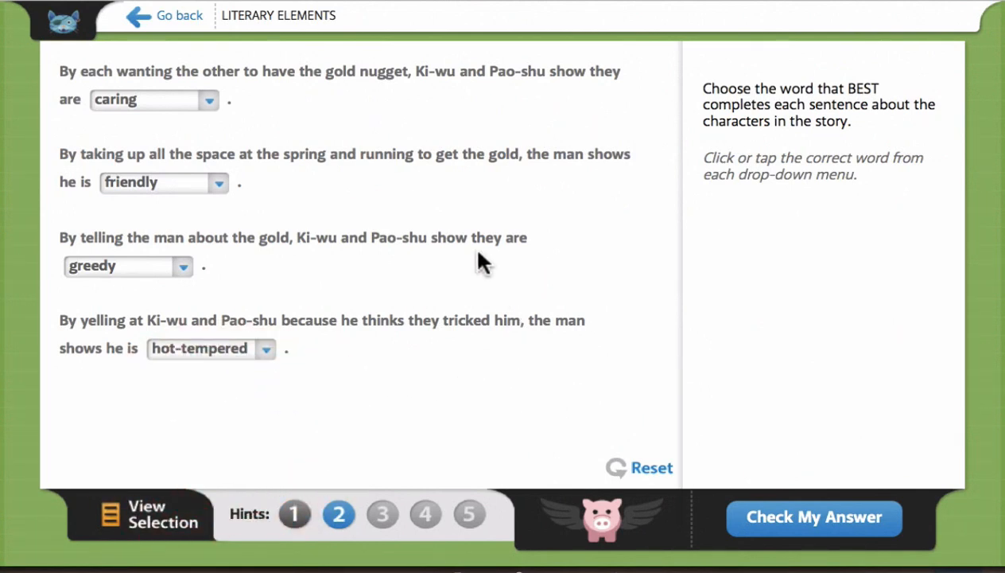
mouse_move(448, 194)
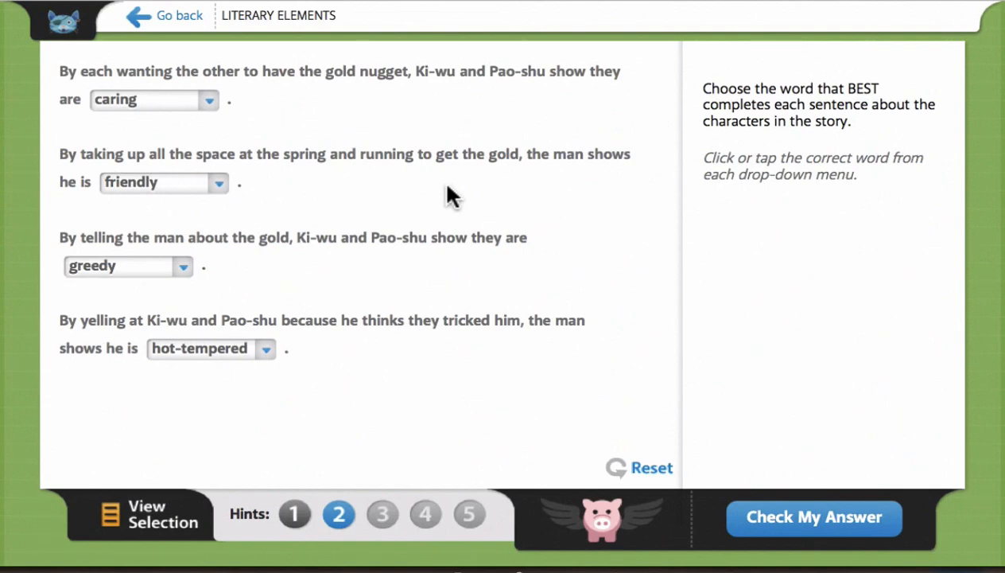
Go back from the activity, bringing up the return-to-dashboard prompt
click(182, 16)
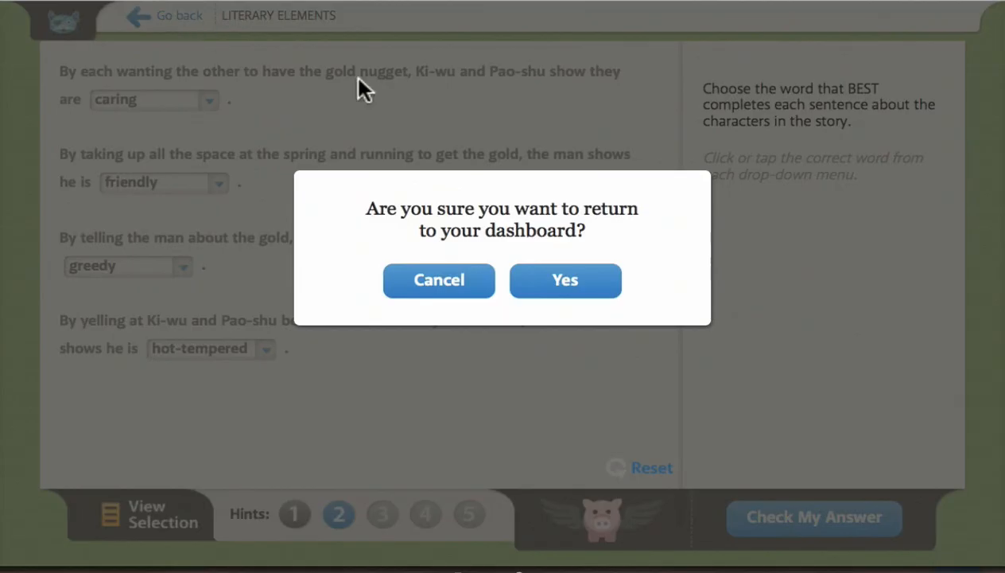
Confirm returning to the dashboard and select the Knewton: 5th Grade! - Math class
click(439, 280)
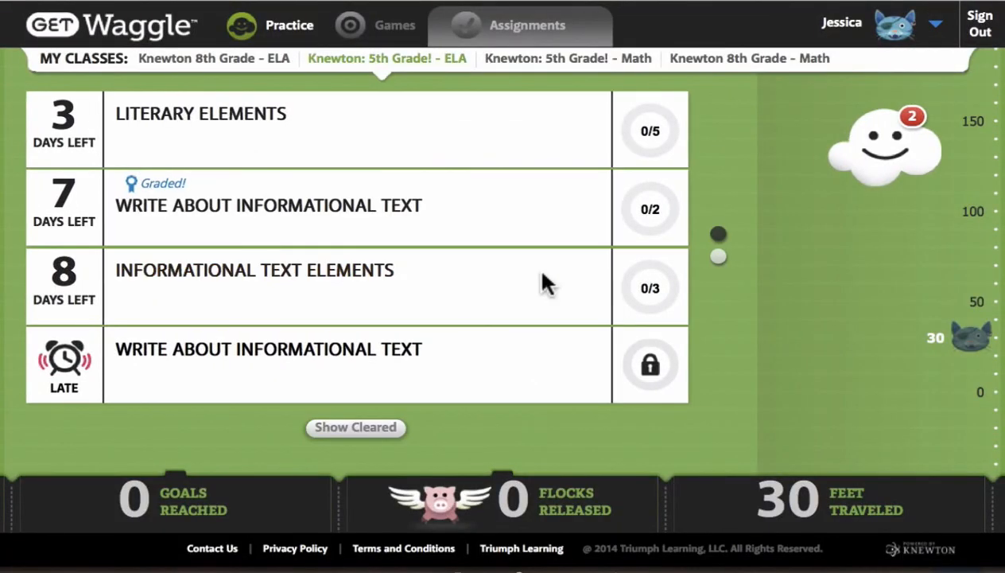
click(580, 57)
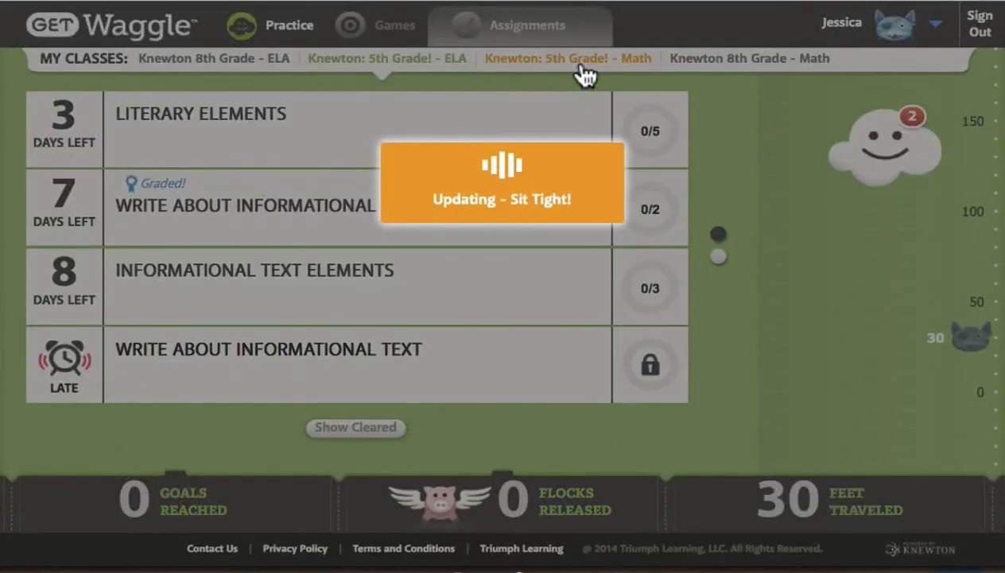
click(570, 57)
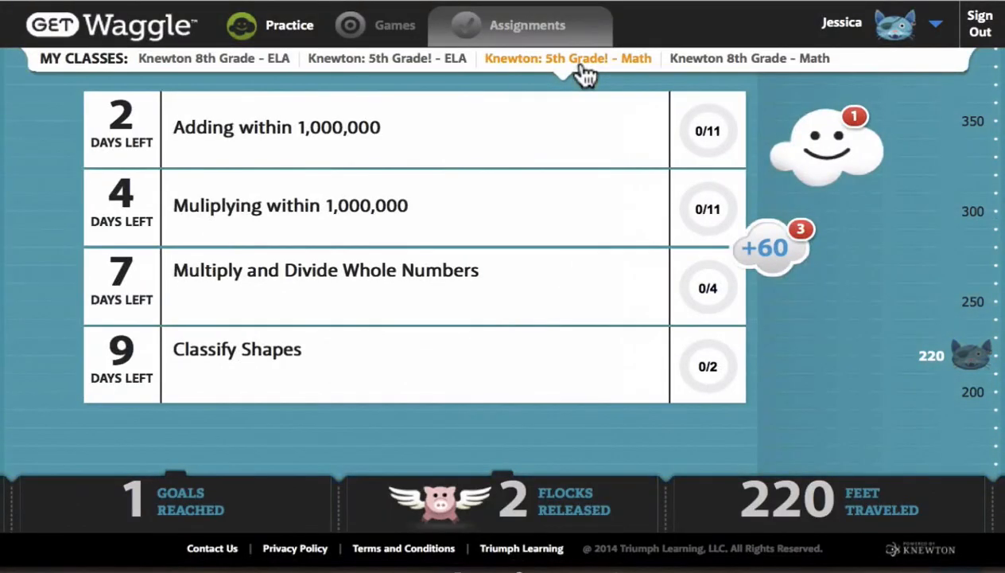
click(579, 57)
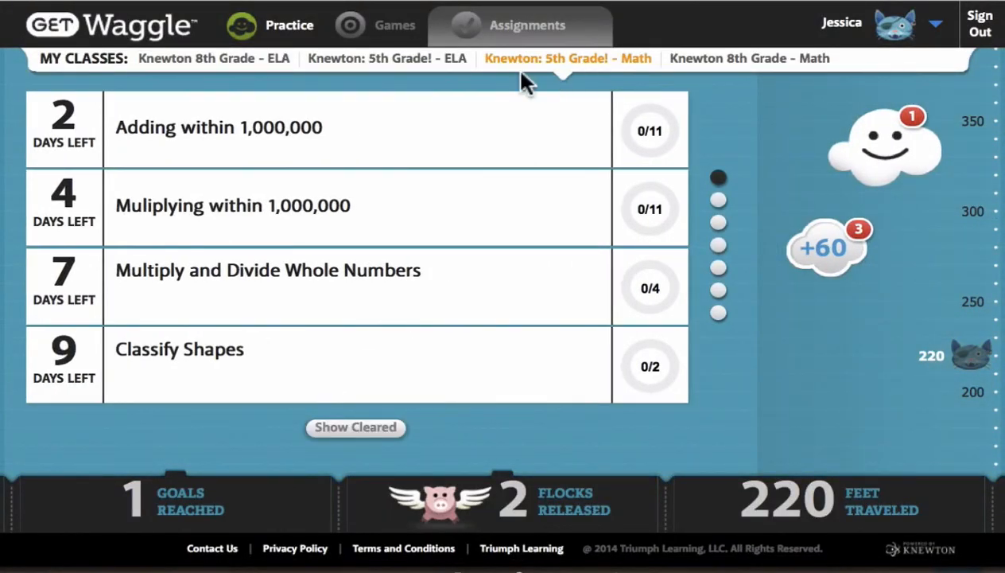
mouse_move(278, 283)
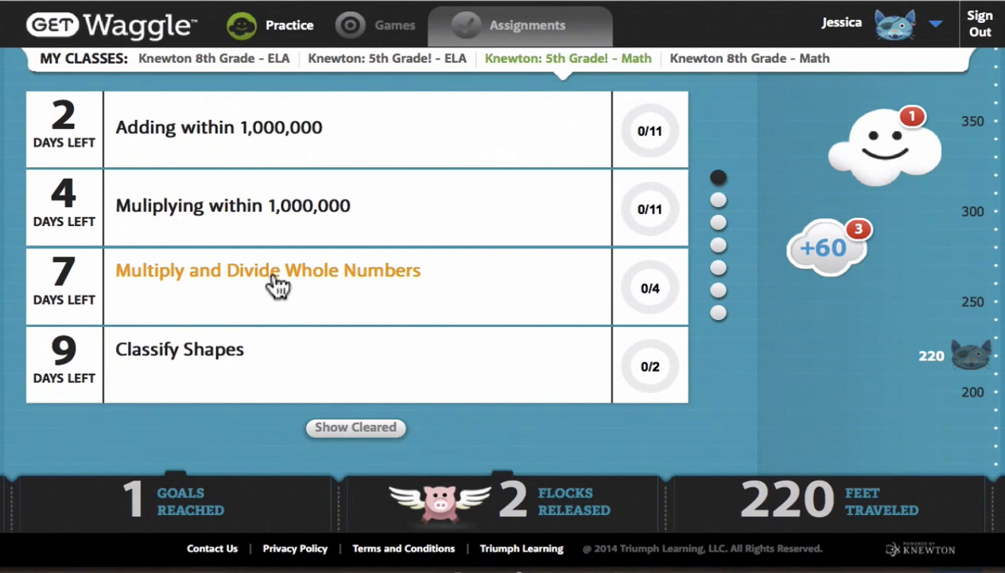
mouse_move(291, 318)
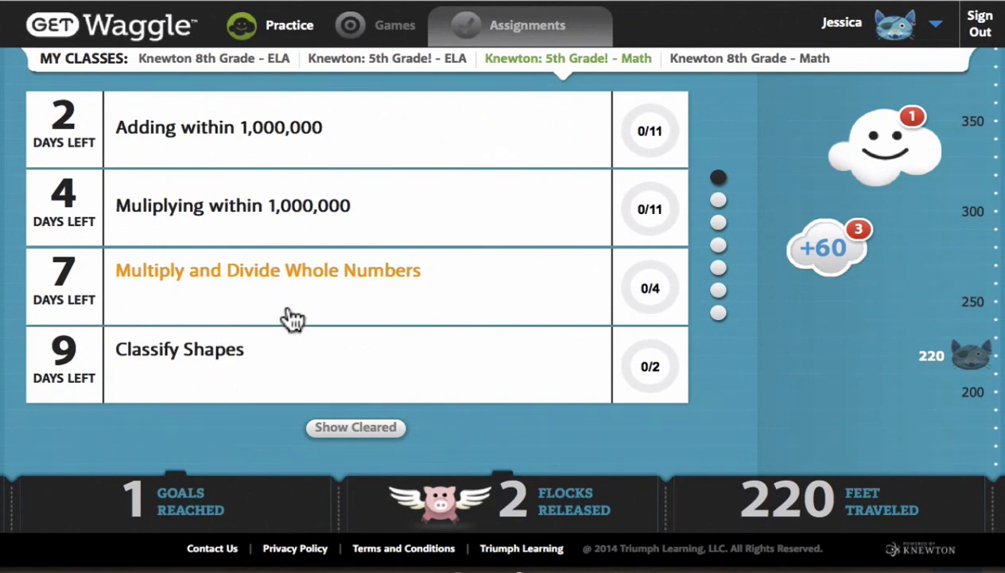
mouse_move(248, 274)
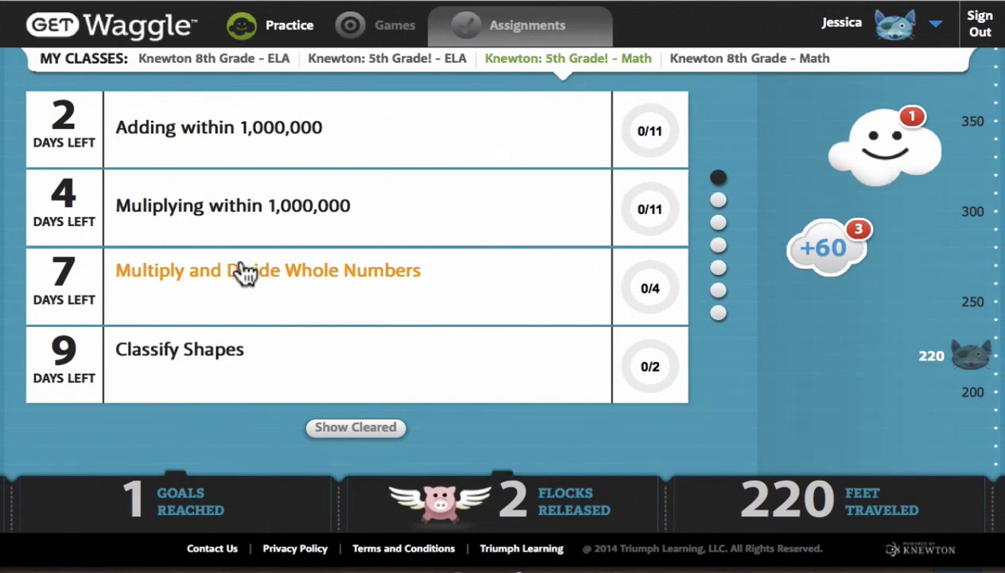
Start the Multiply and Divide Whole Numbers assignment and submit 23 × 19, 21 × 20, 16 × 25, getting take-another-look feedback
click(267, 270)
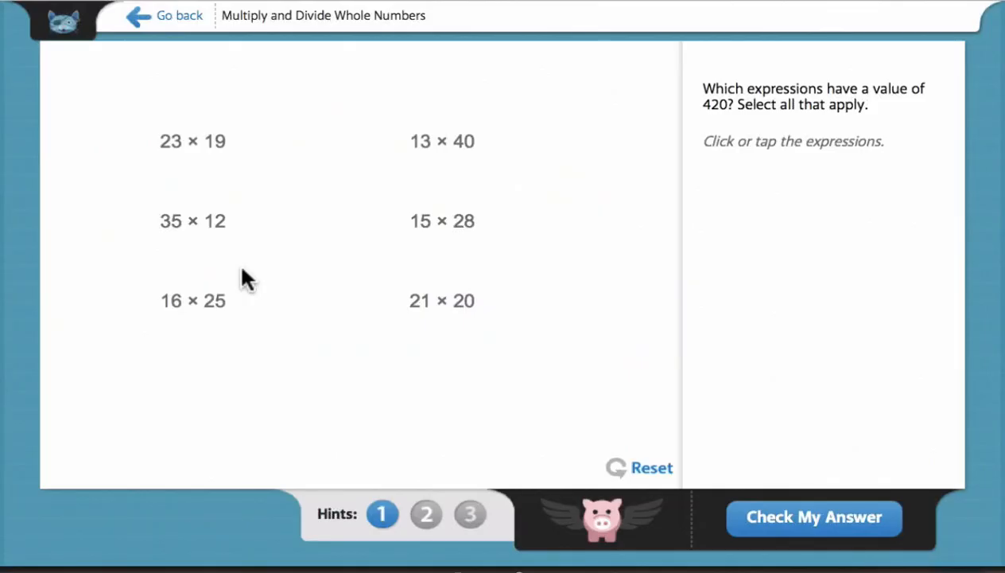
mouse_move(202, 188)
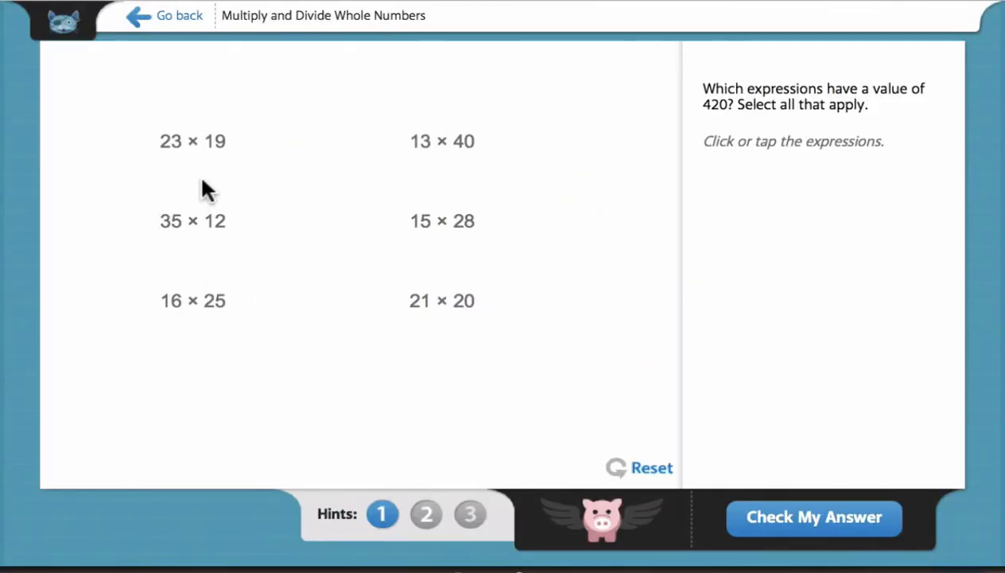
click(194, 140)
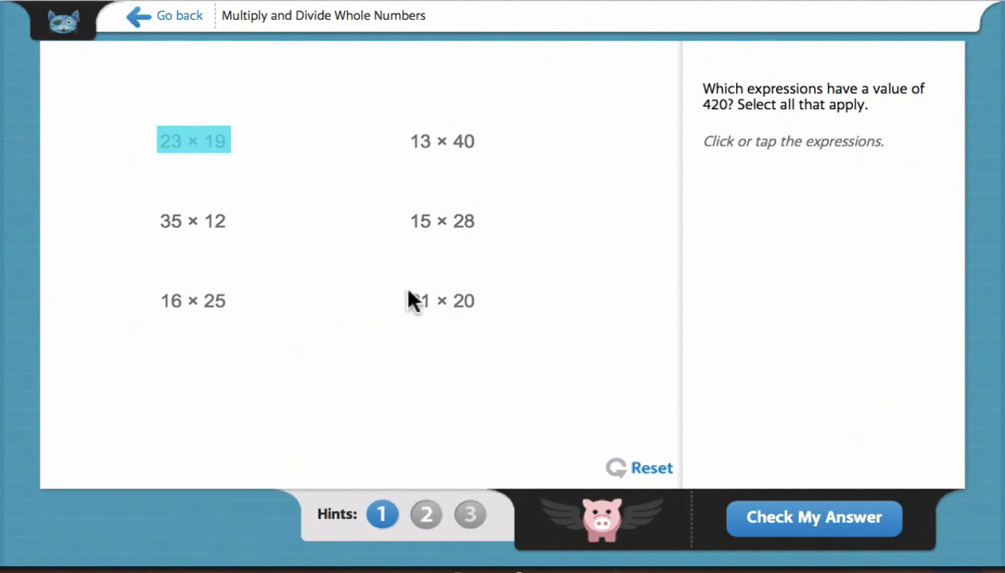
click(456, 299)
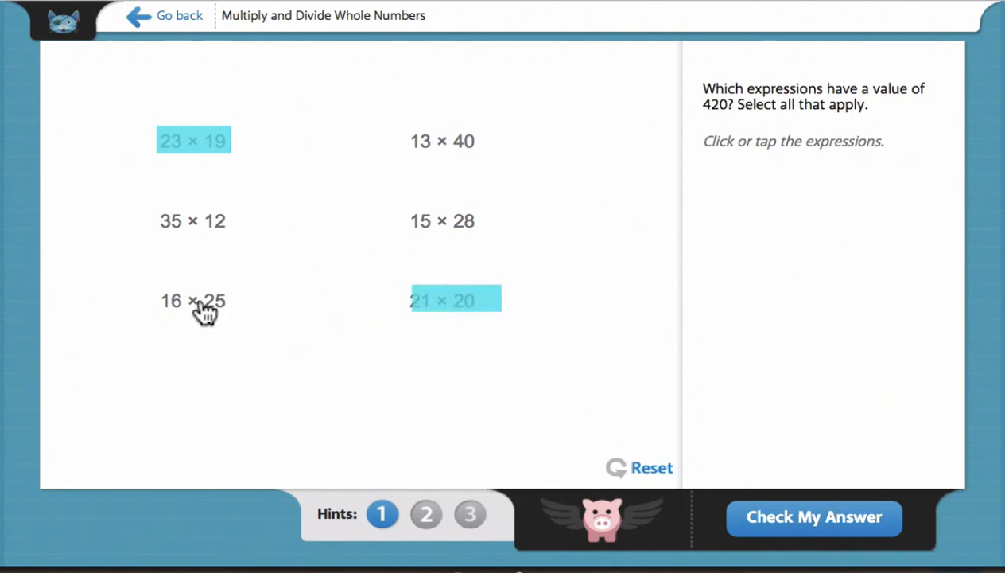
click(192, 299)
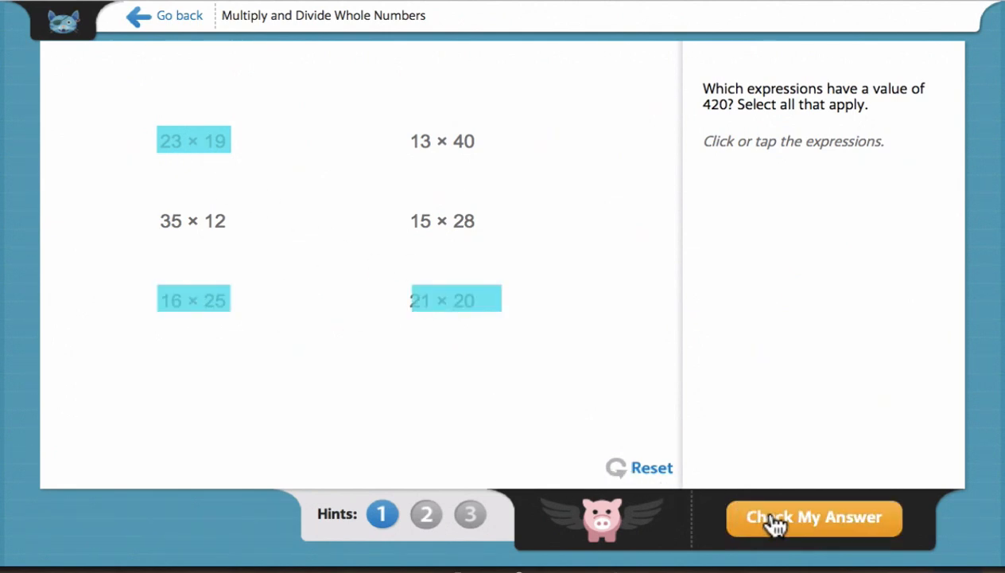
click(815, 518)
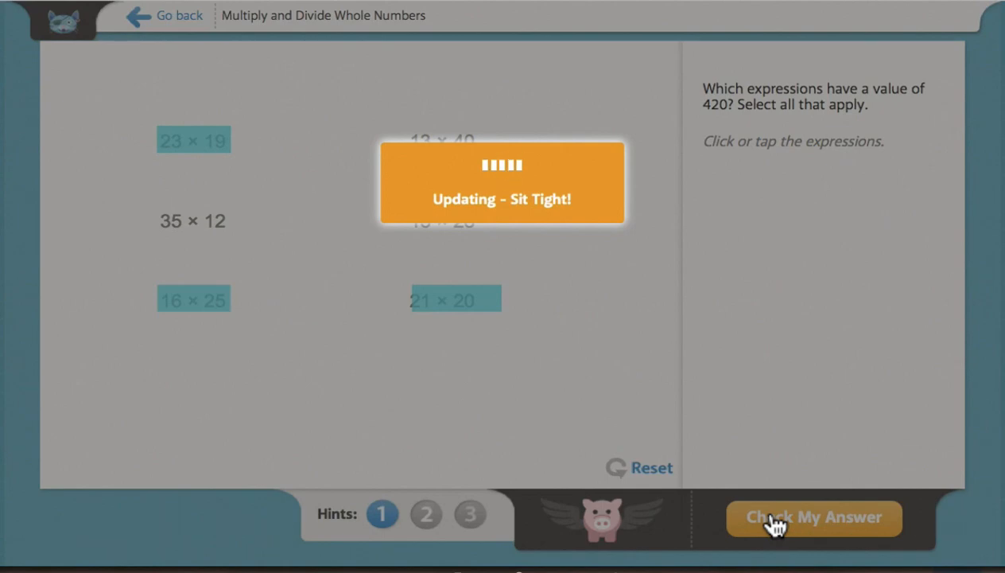
click(815, 519)
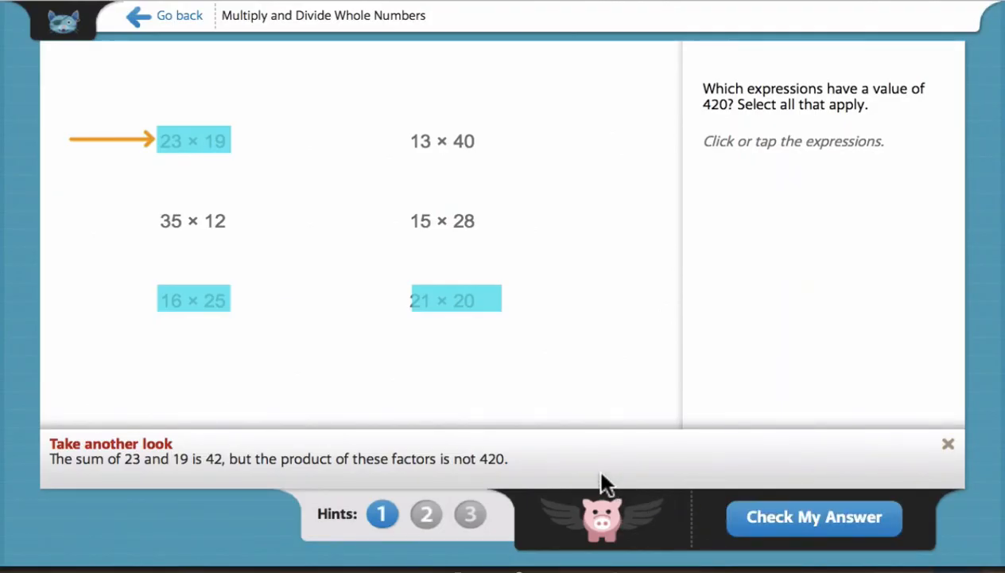
mouse_move(540, 471)
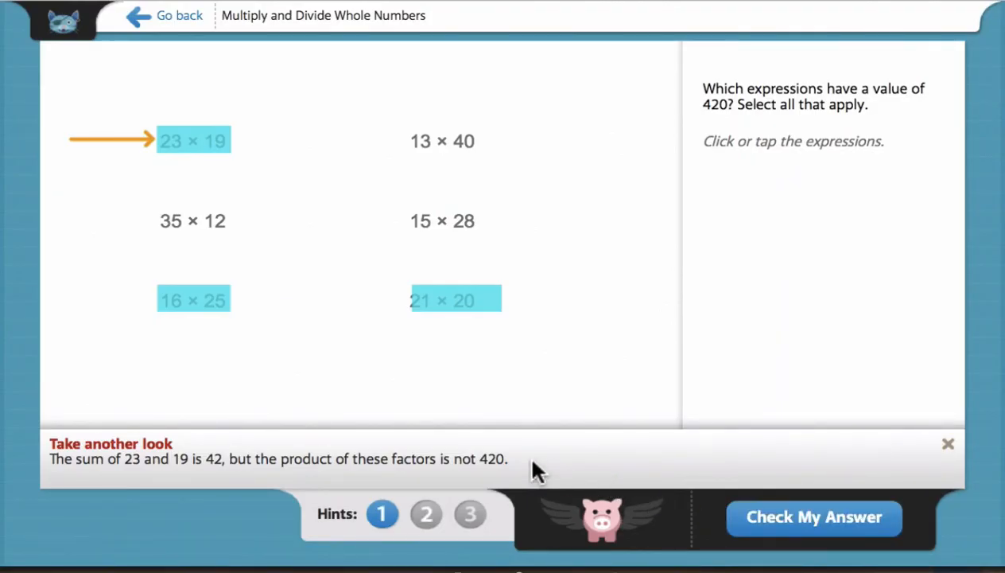
mouse_move(124, 162)
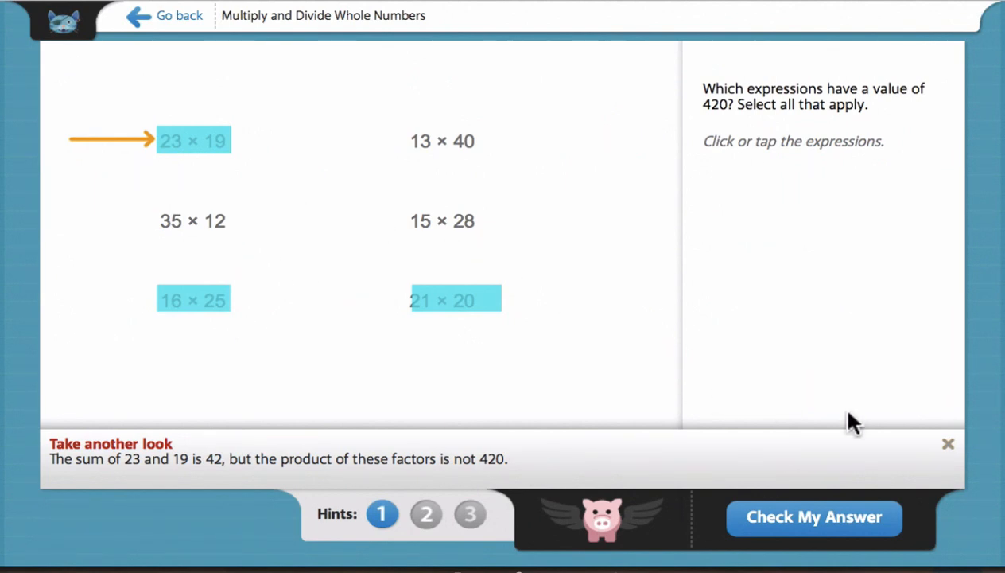
click(948, 444)
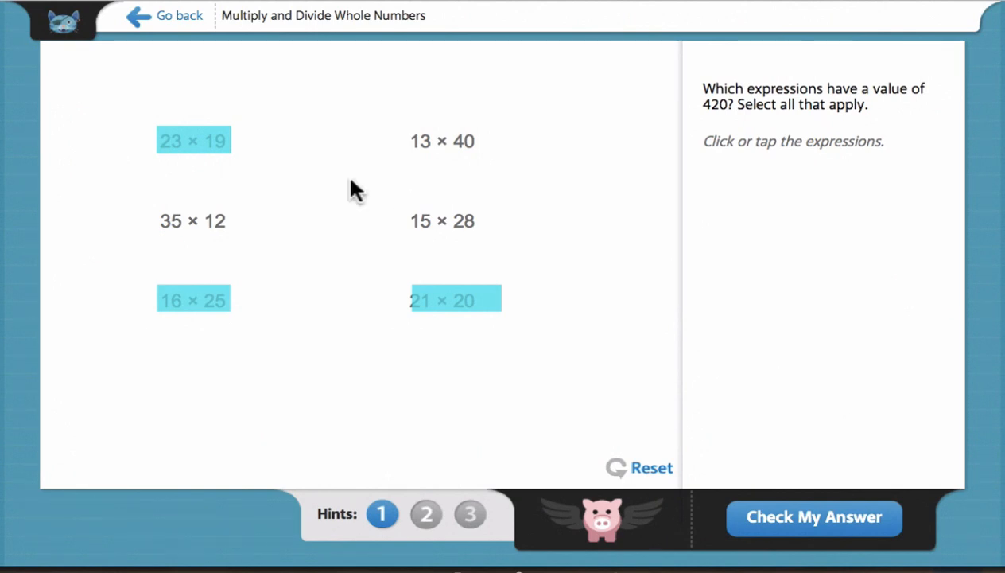
Revise the selection to exactly 35 × 12, 15 × 28 and 21 × 20 and submit it for checking
click(193, 140)
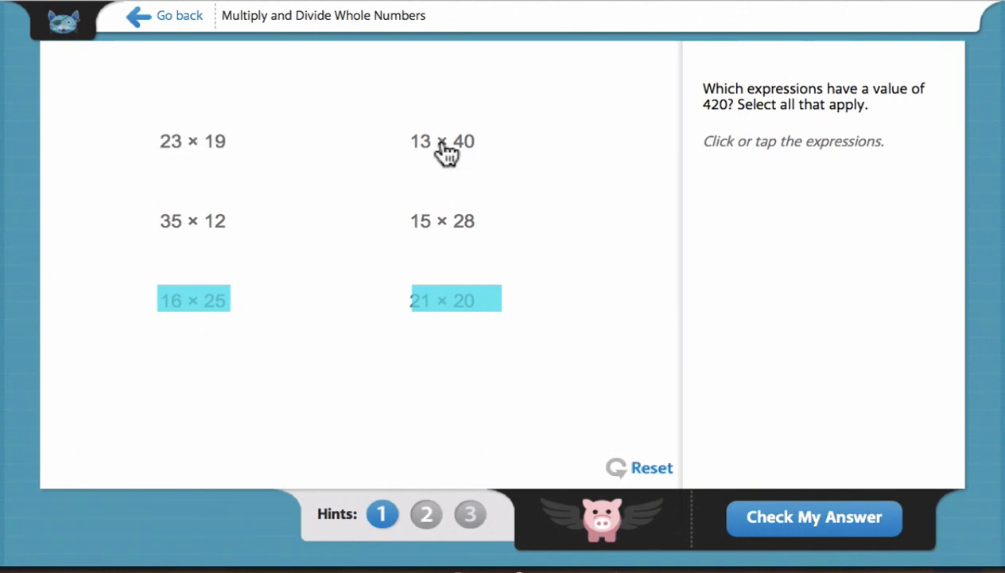
click(443, 140)
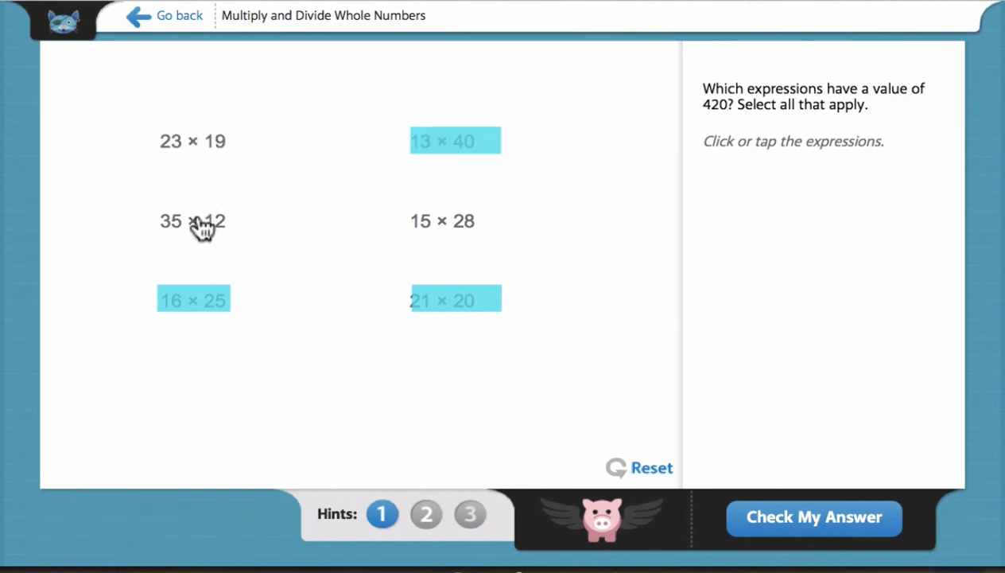
click(191, 222)
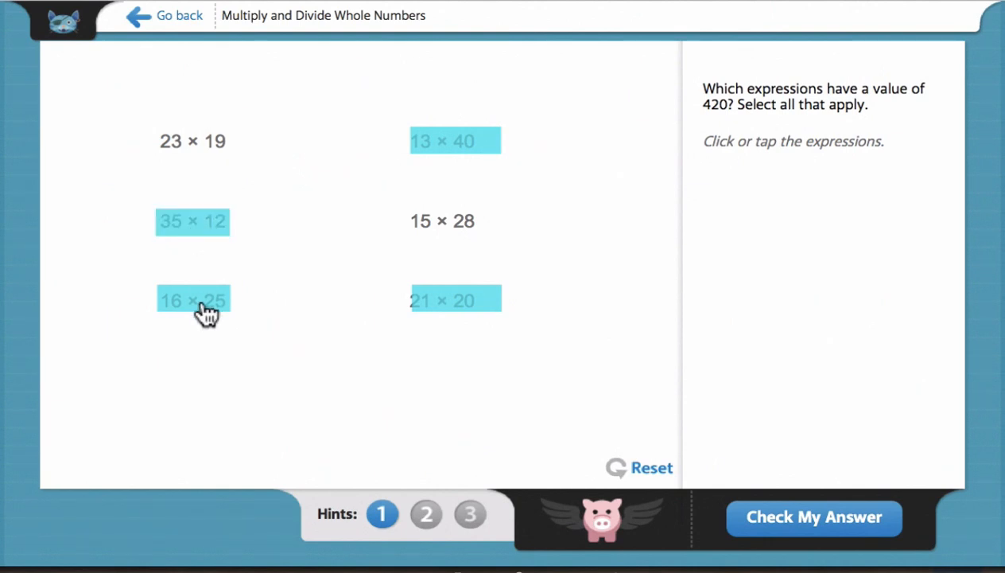
click(193, 299)
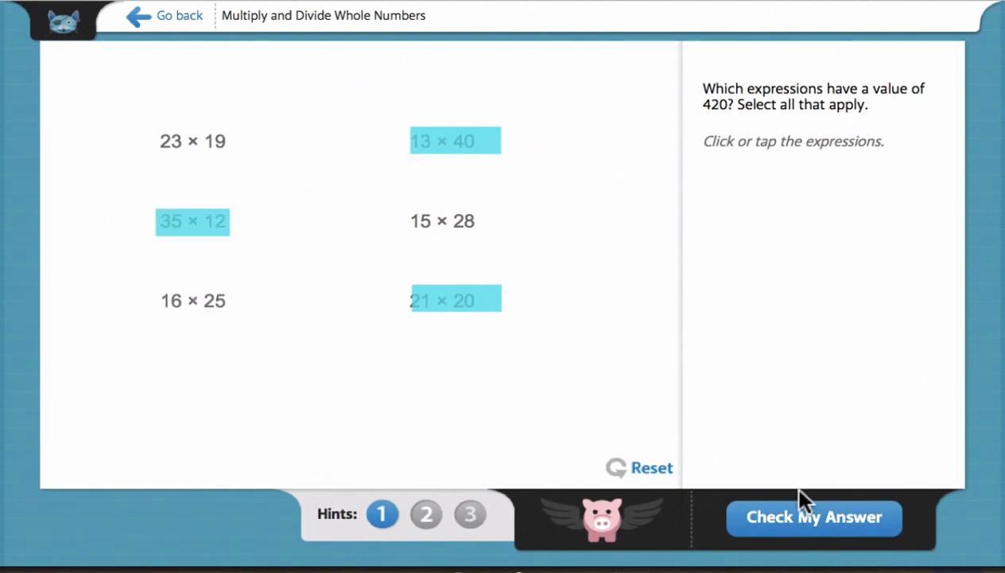
mouse_move(803, 522)
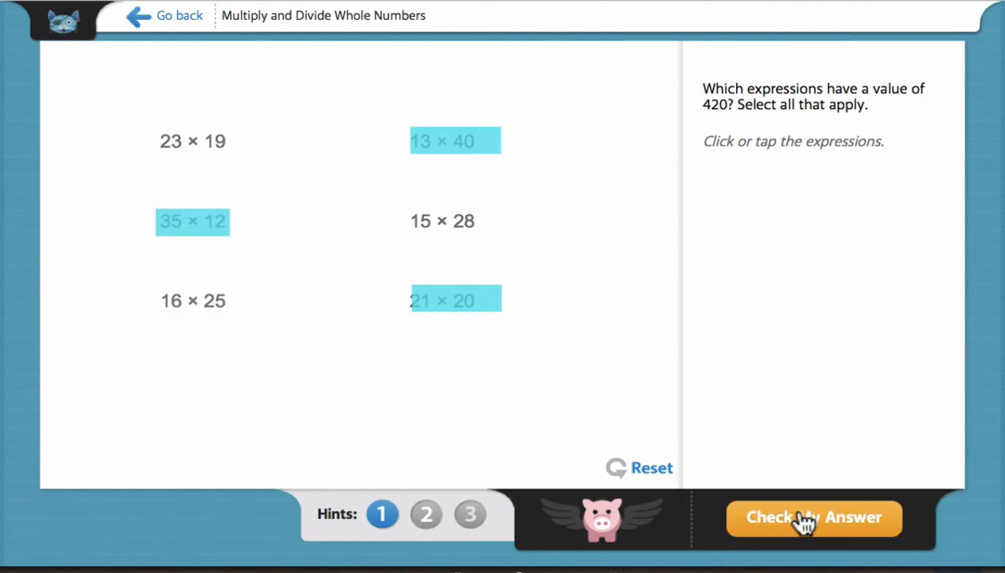
mouse_move(382, 515)
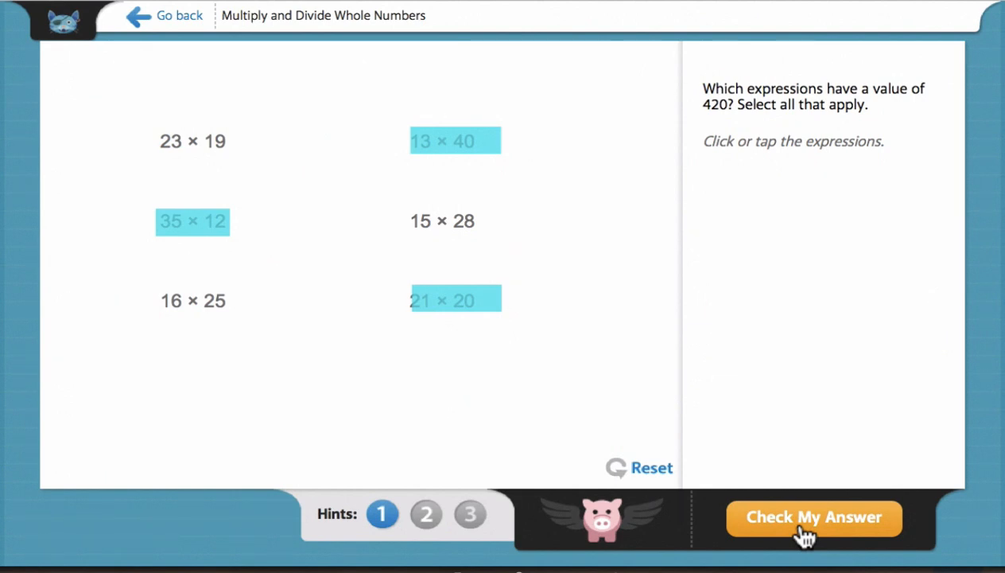
mouse_move(679, 303)
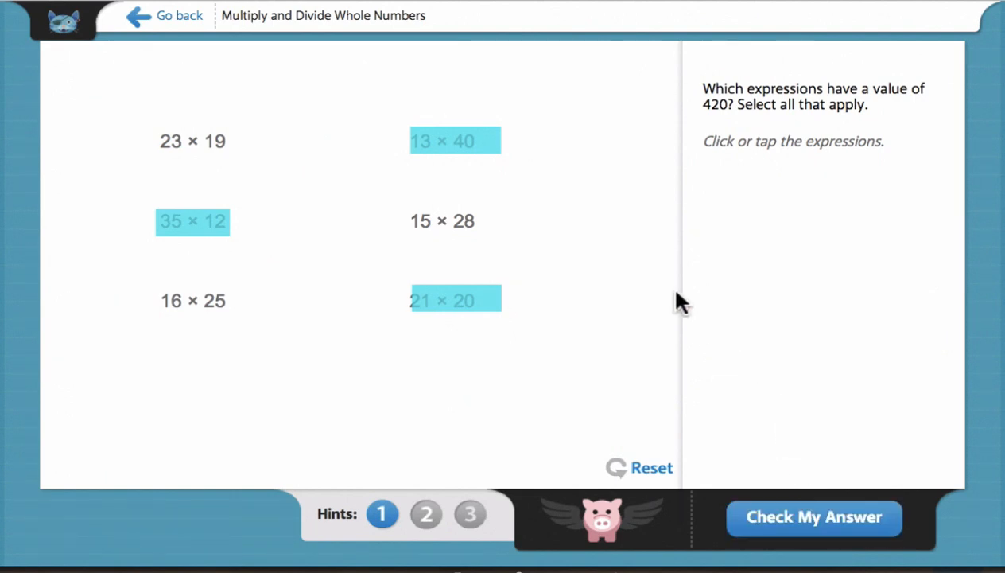
click(442, 219)
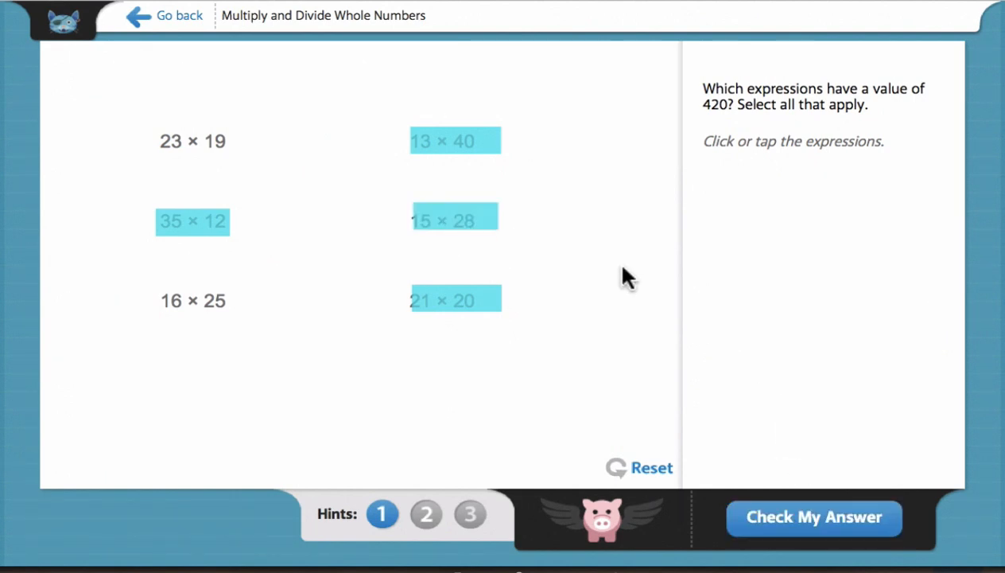
mouse_move(463, 146)
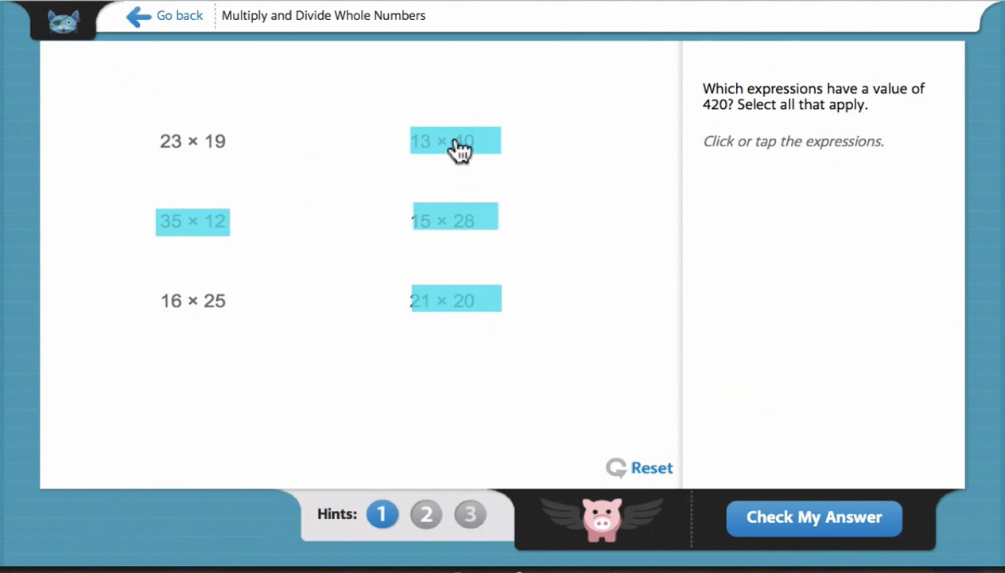
click(455, 140)
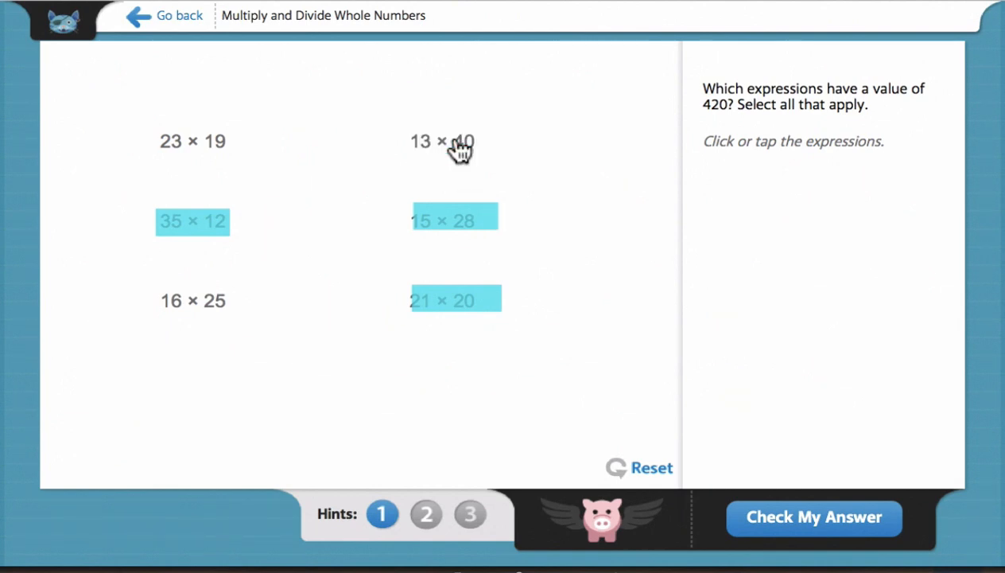
click(814, 519)
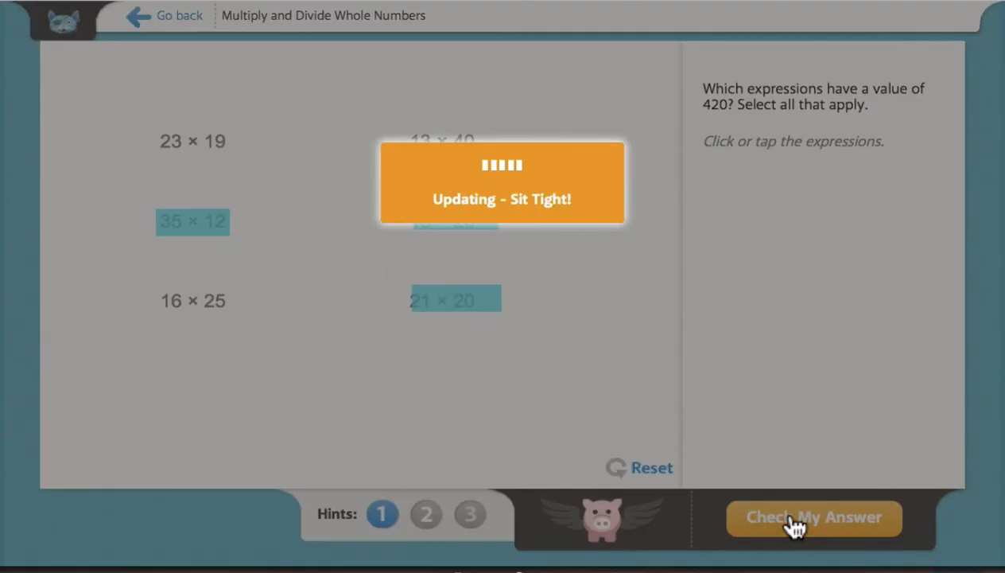
Dismiss the correct-answer feedback and advance to the fill-in-the-boxes multiplication question
click(795, 519)
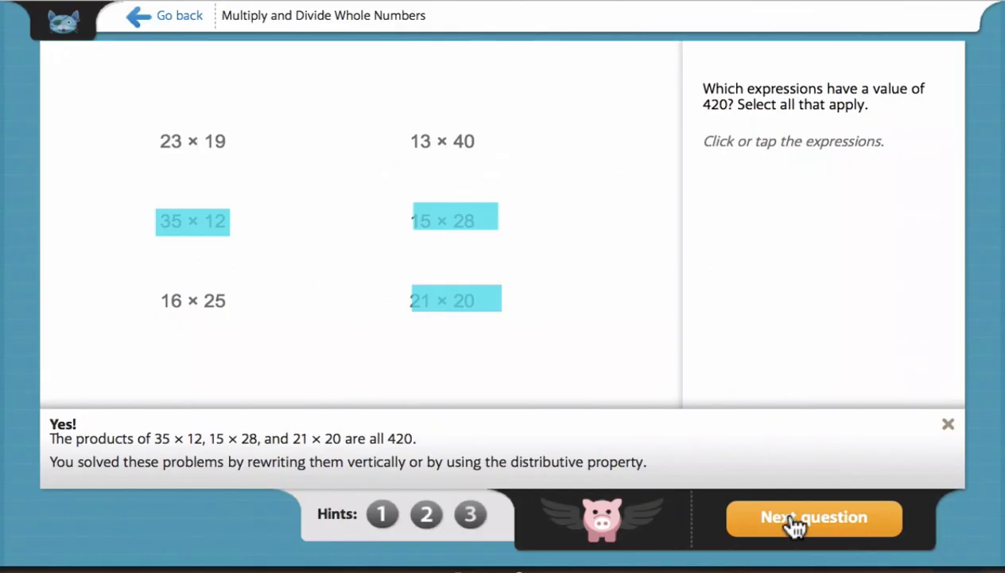
mouse_move(454, 422)
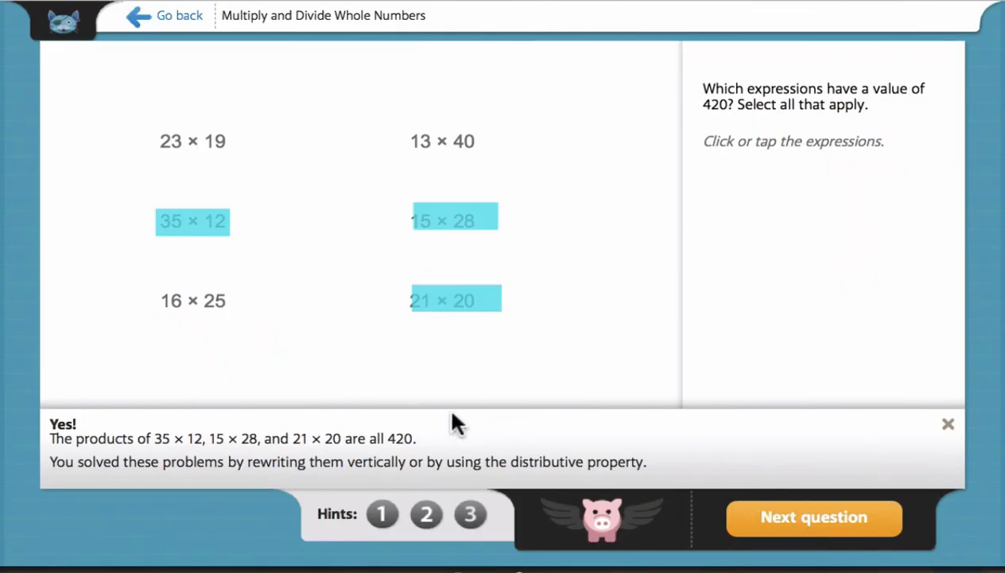
mouse_move(40, 430)
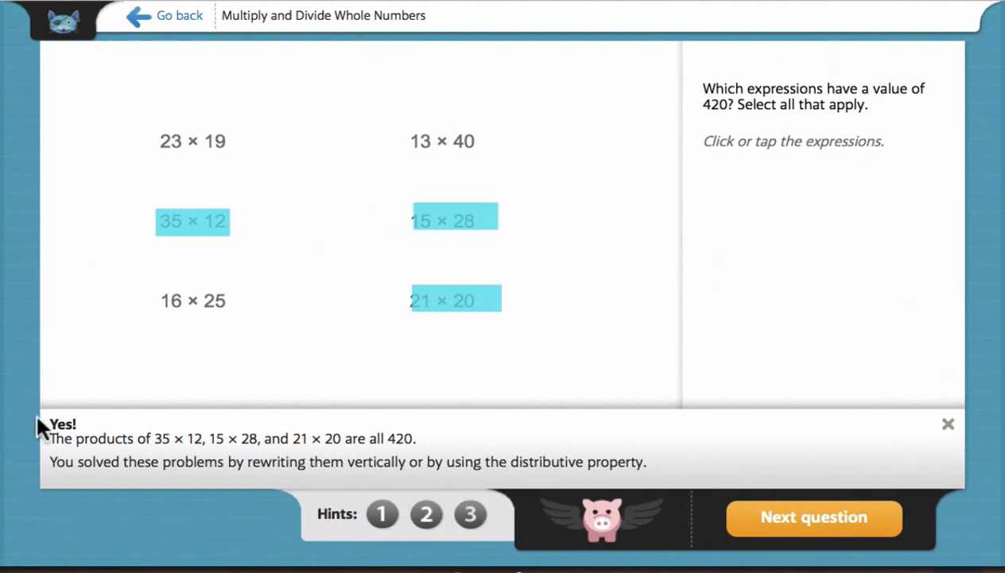
mouse_move(181, 498)
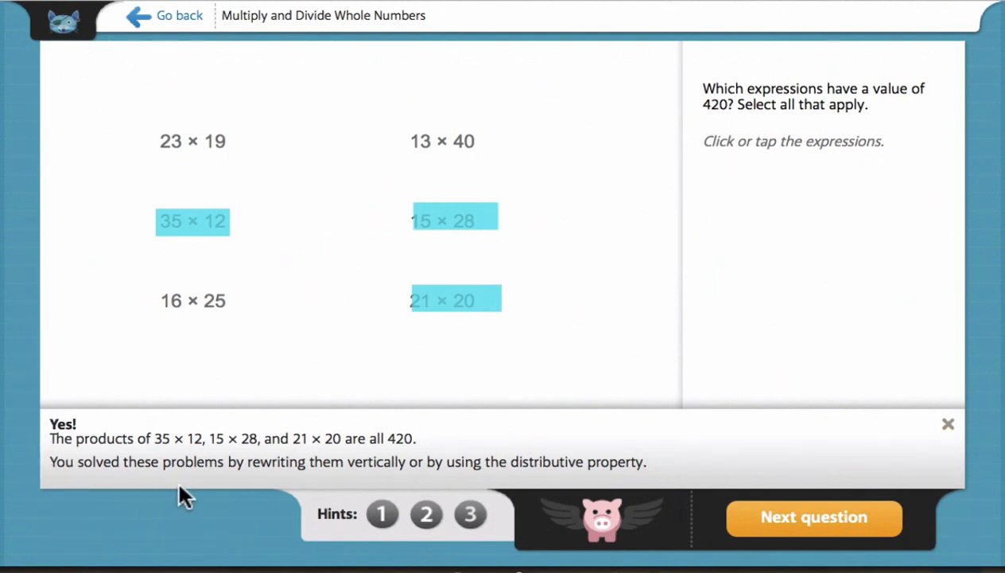
mouse_move(948, 423)
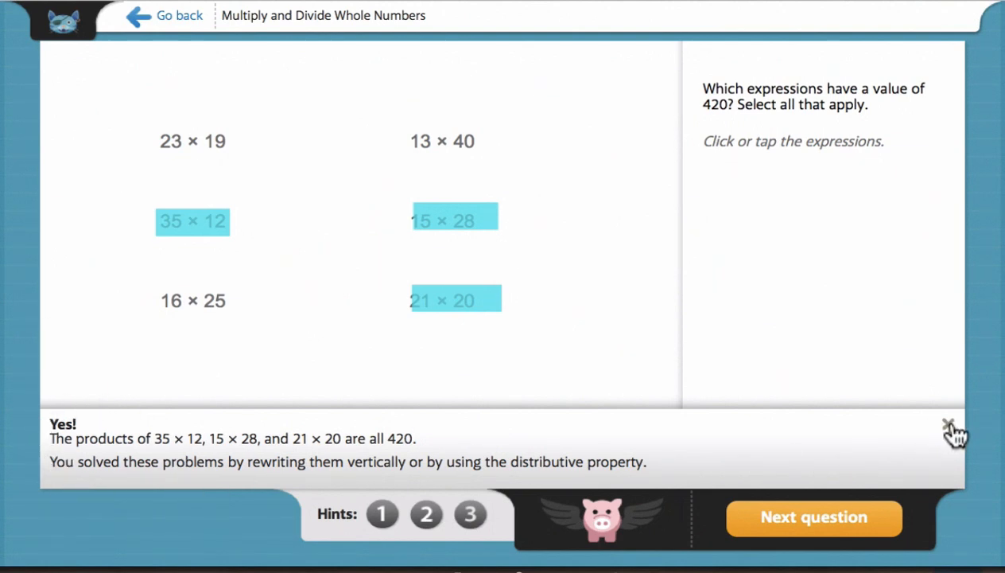
click(947, 423)
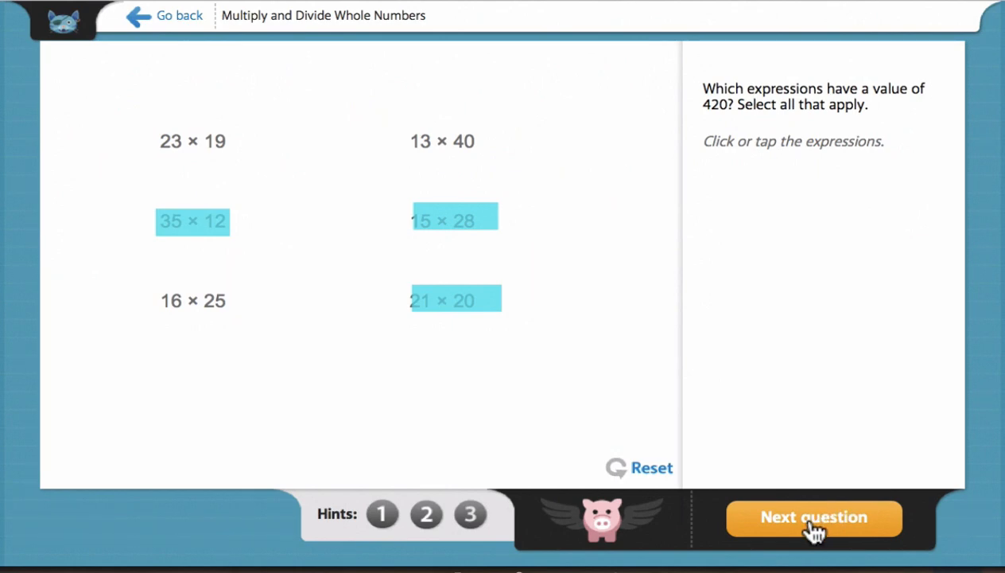
click(813, 518)
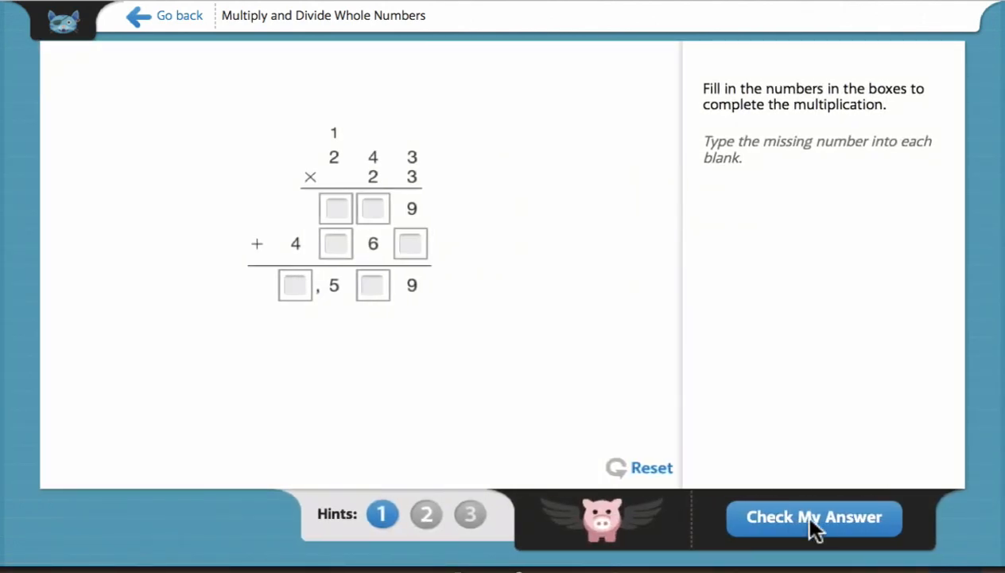
mouse_move(185, 65)
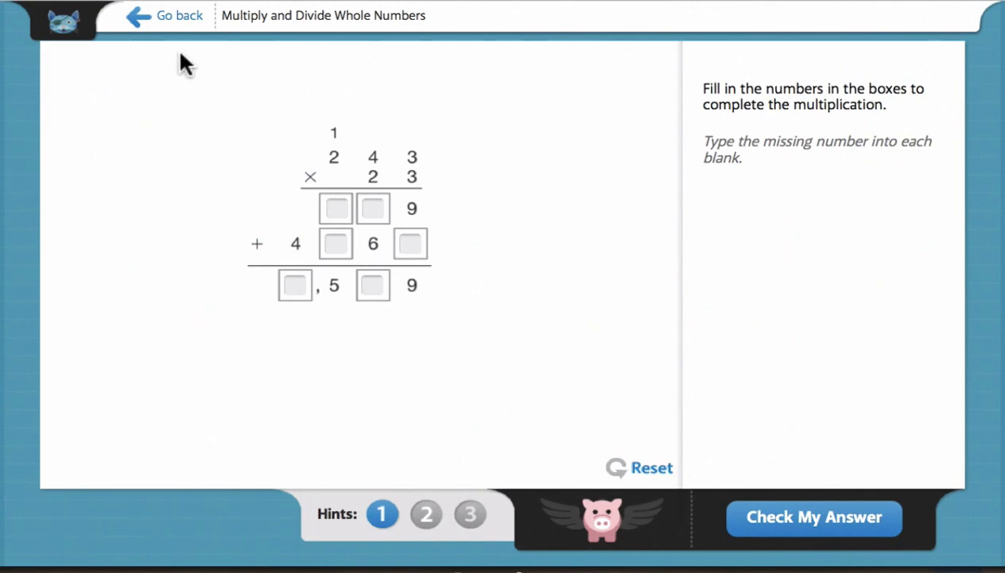
Return to the 5th grade Math dashboard and show the four skill meters for Multiply and Divide Whole Numbers
click(180, 16)
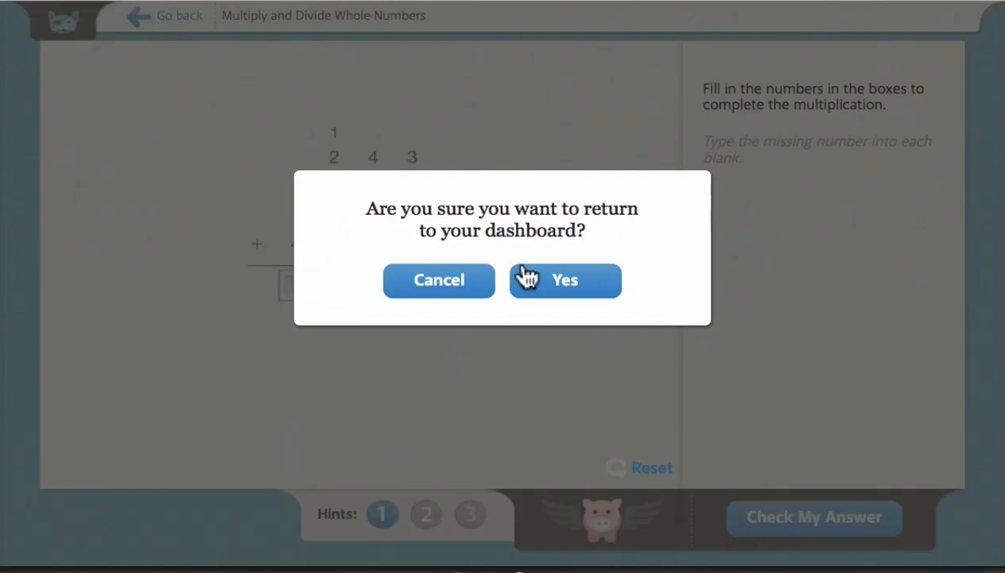
click(565, 280)
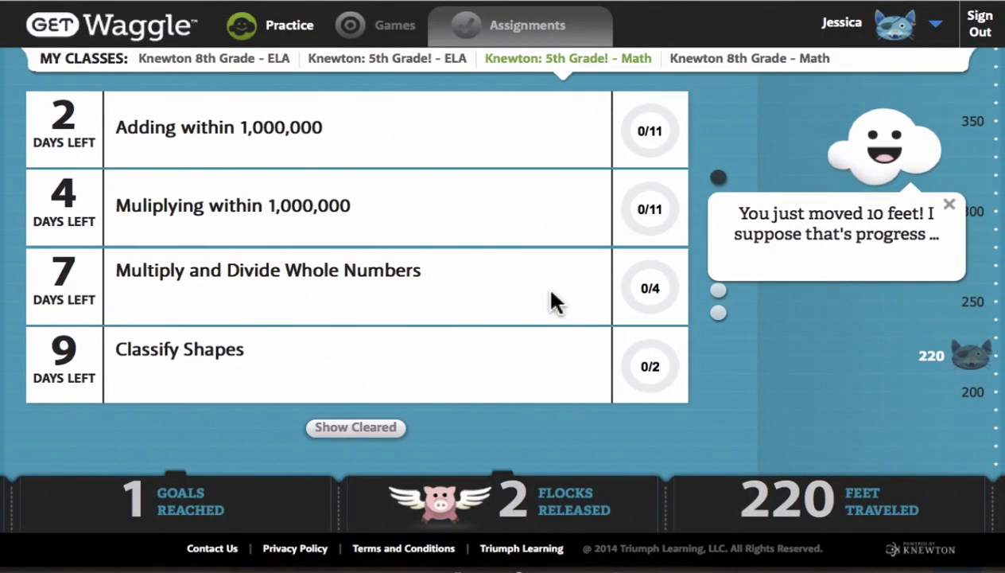
mouse_move(648, 299)
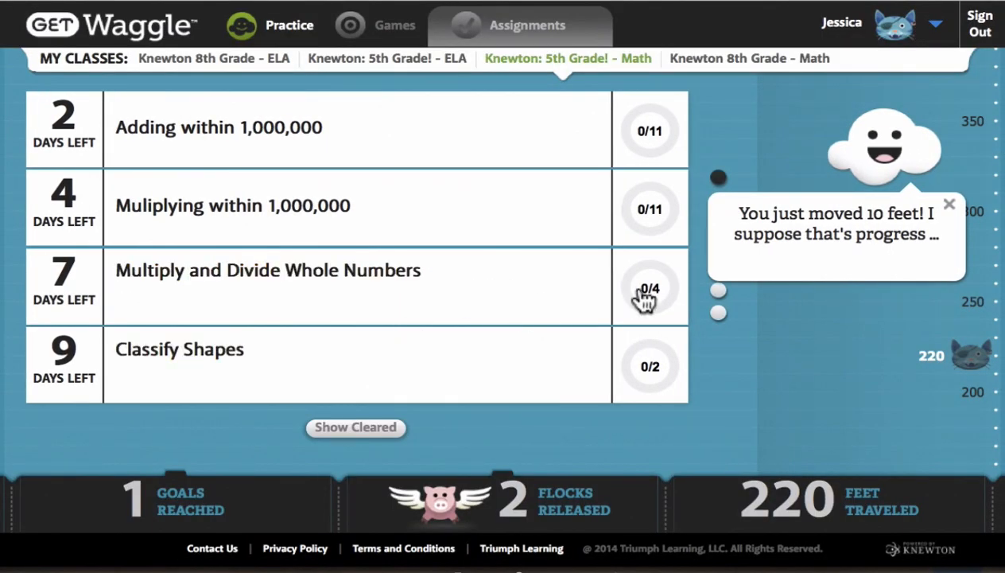
click(649, 288)
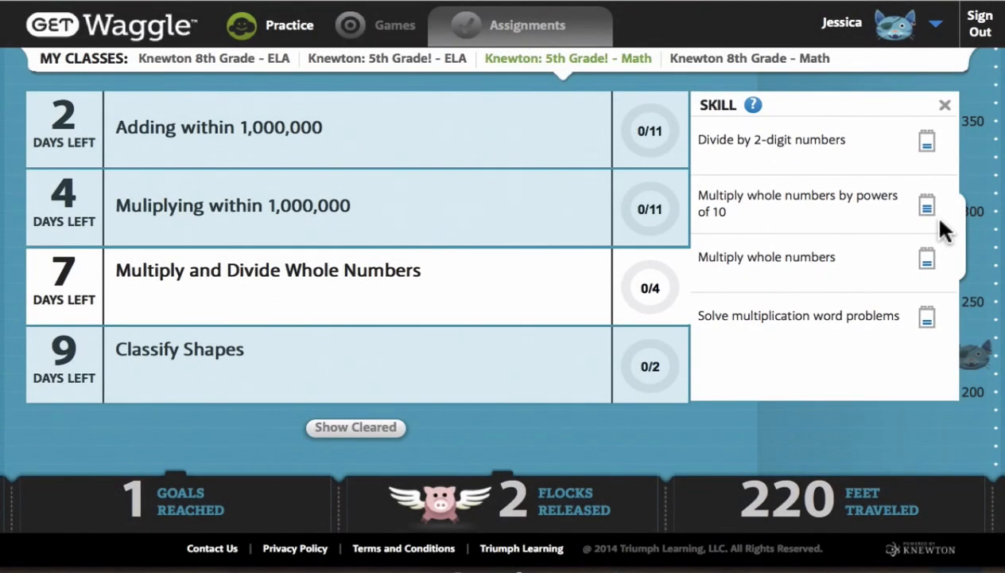
mouse_move(945, 167)
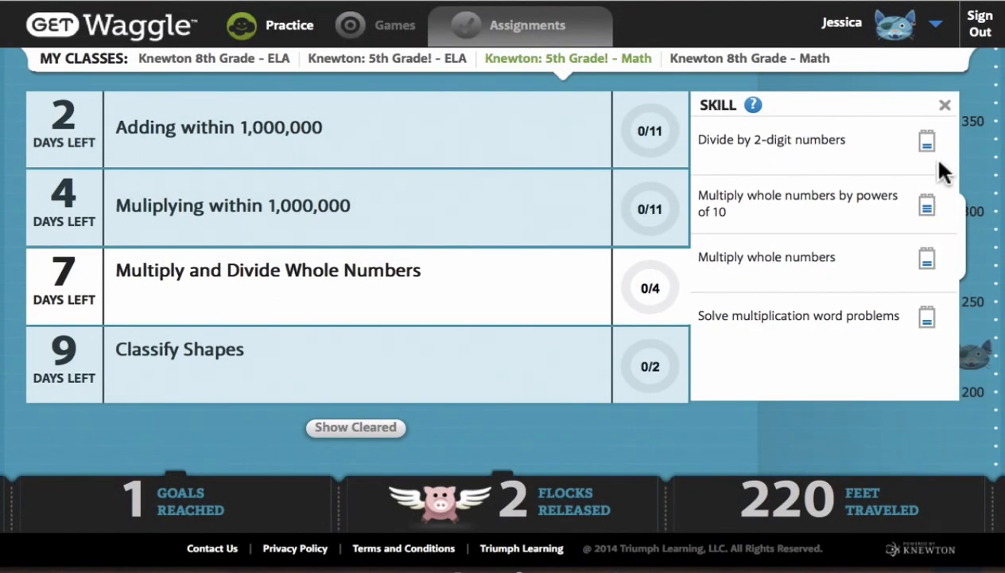
mouse_move(948, 342)
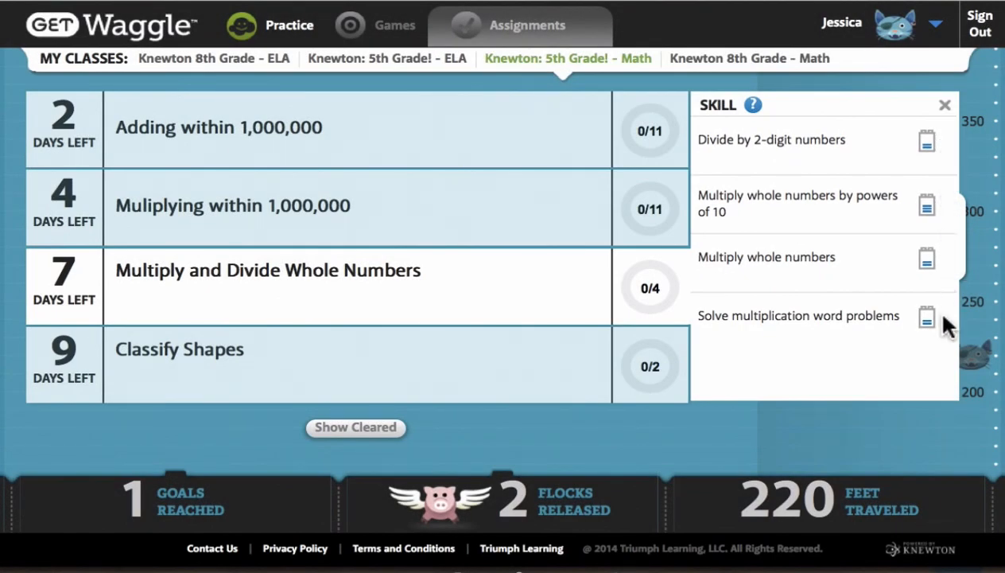
mouse_move(946, 204)
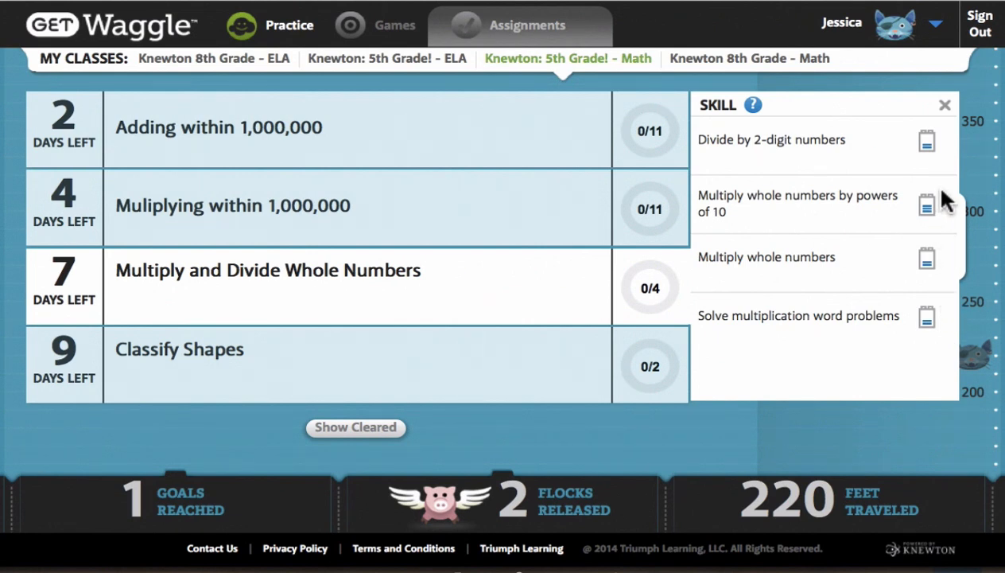
mouse_move(945, 152)
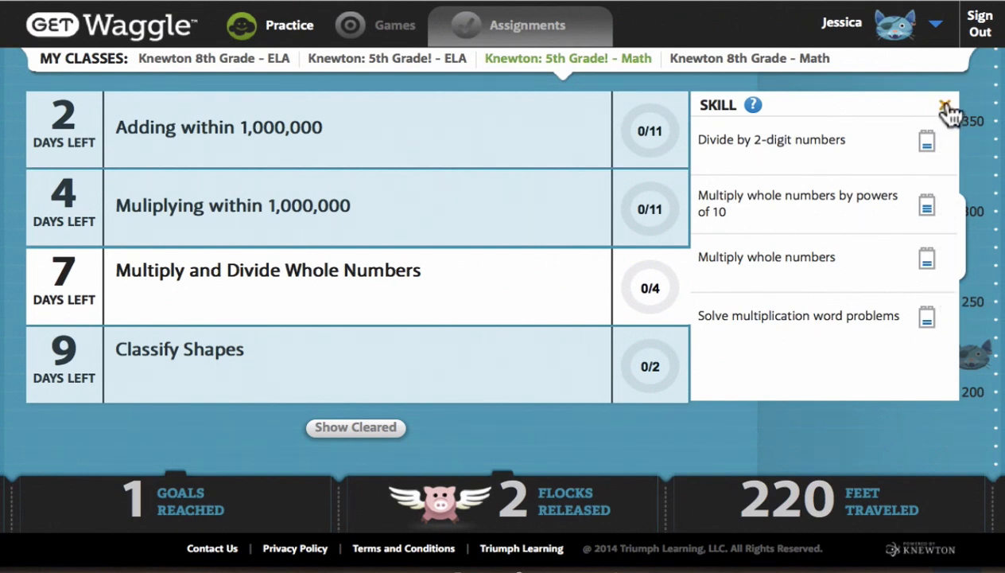
Close the skill list, leaving the assignments dashboard with four assignments showing
click(945, 110)
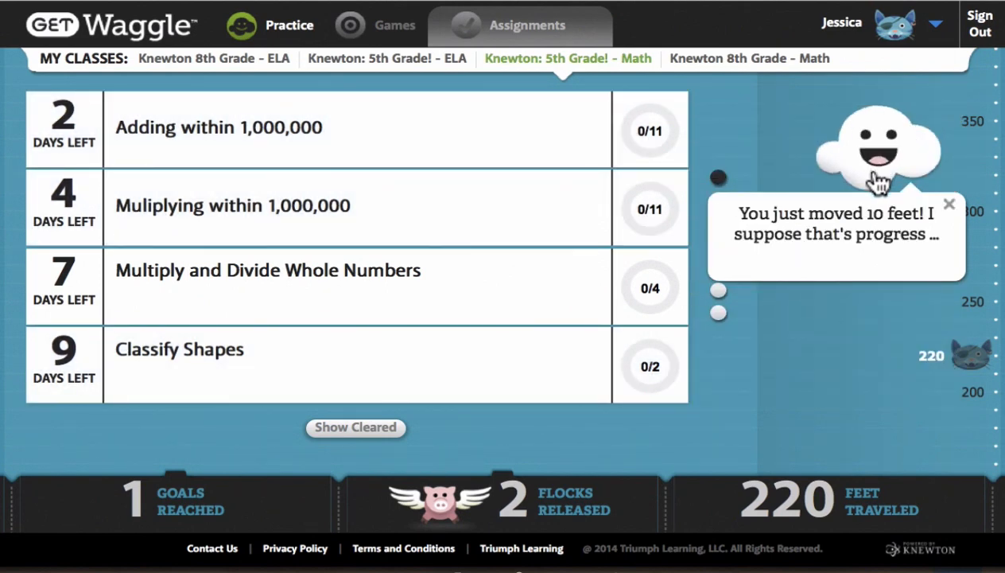
mouse_move(819, 375)
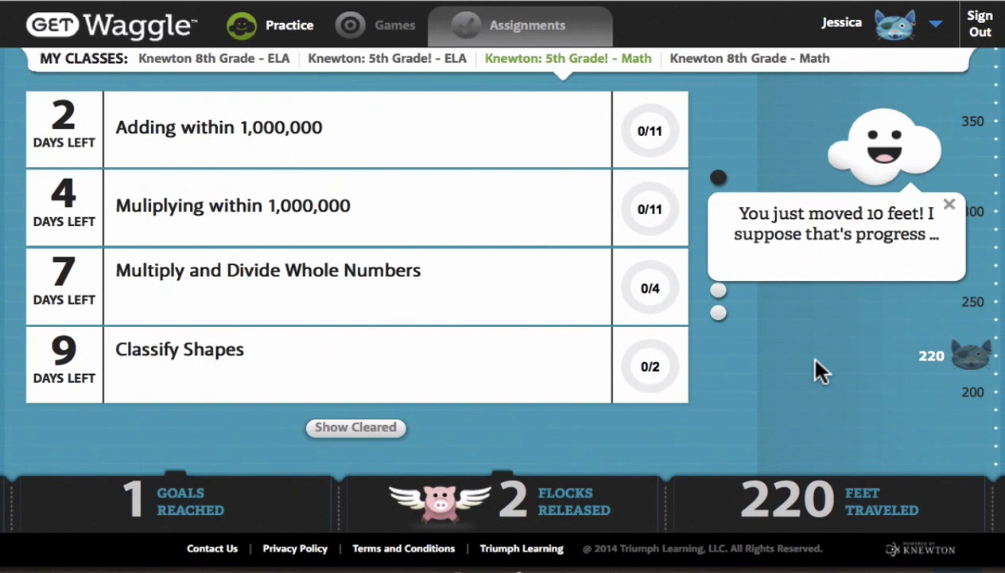
mouse_move(797, 379)
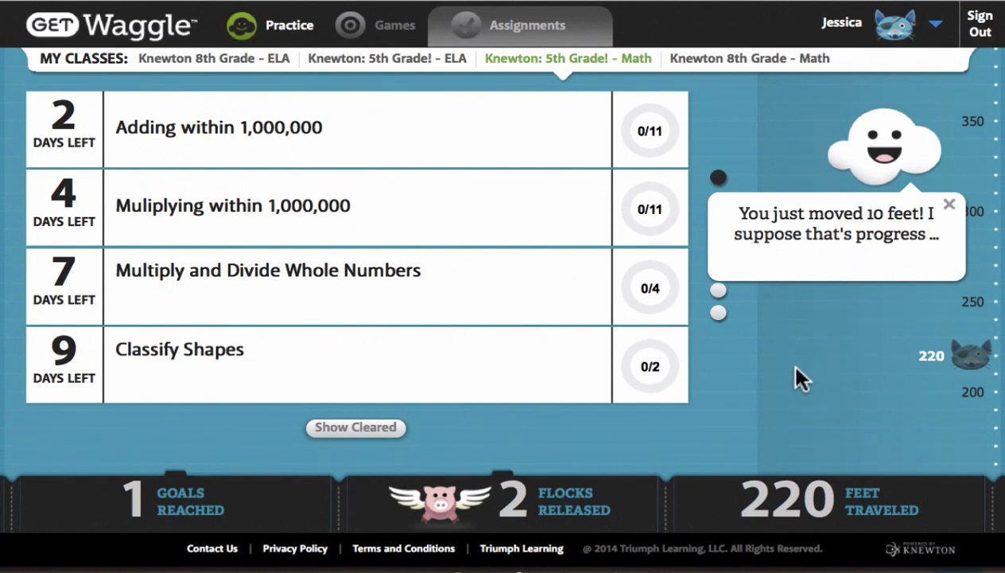
mouse_move(787, 386)
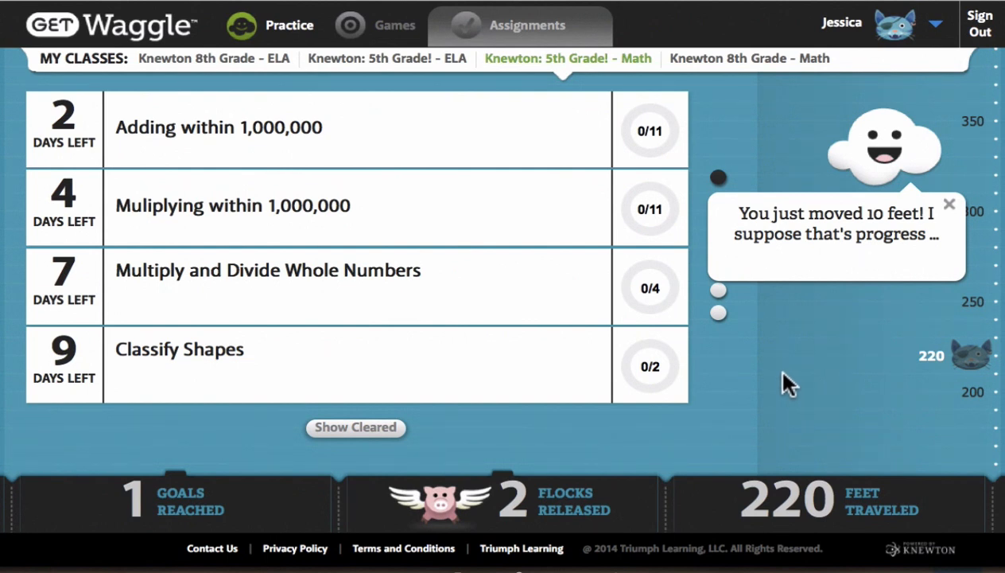